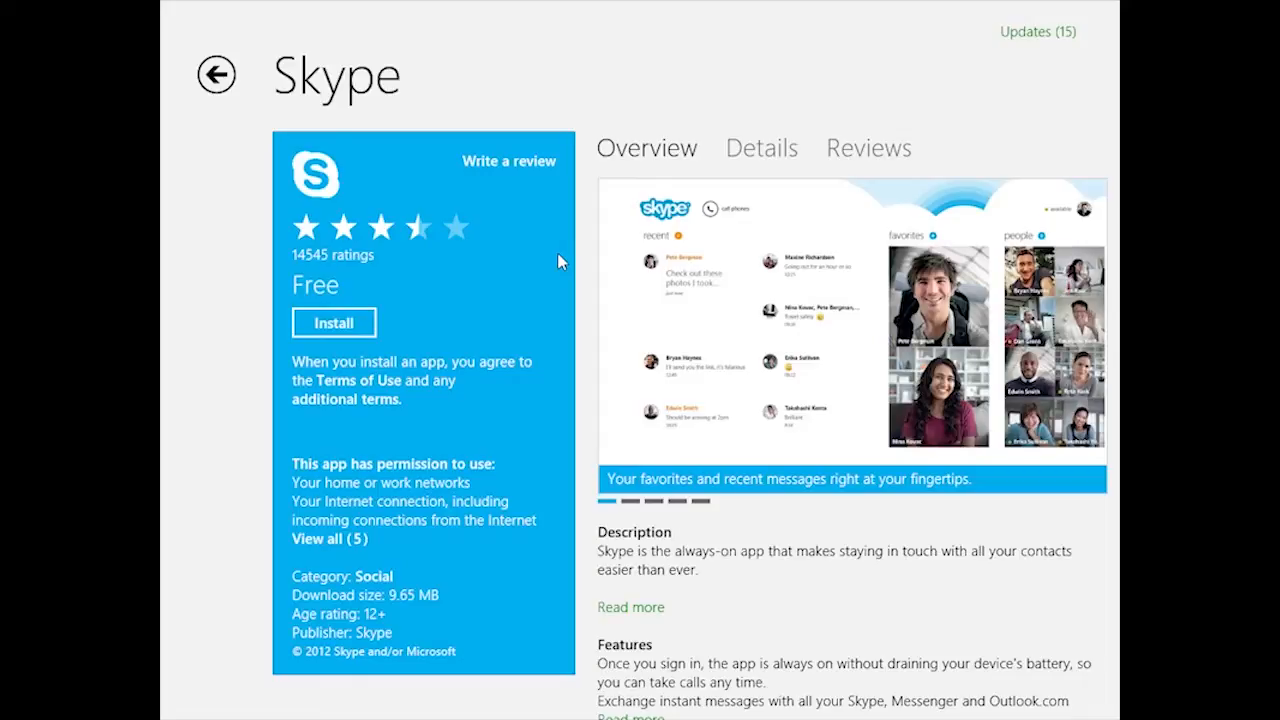
pyautogui.moveTo(500, 280)
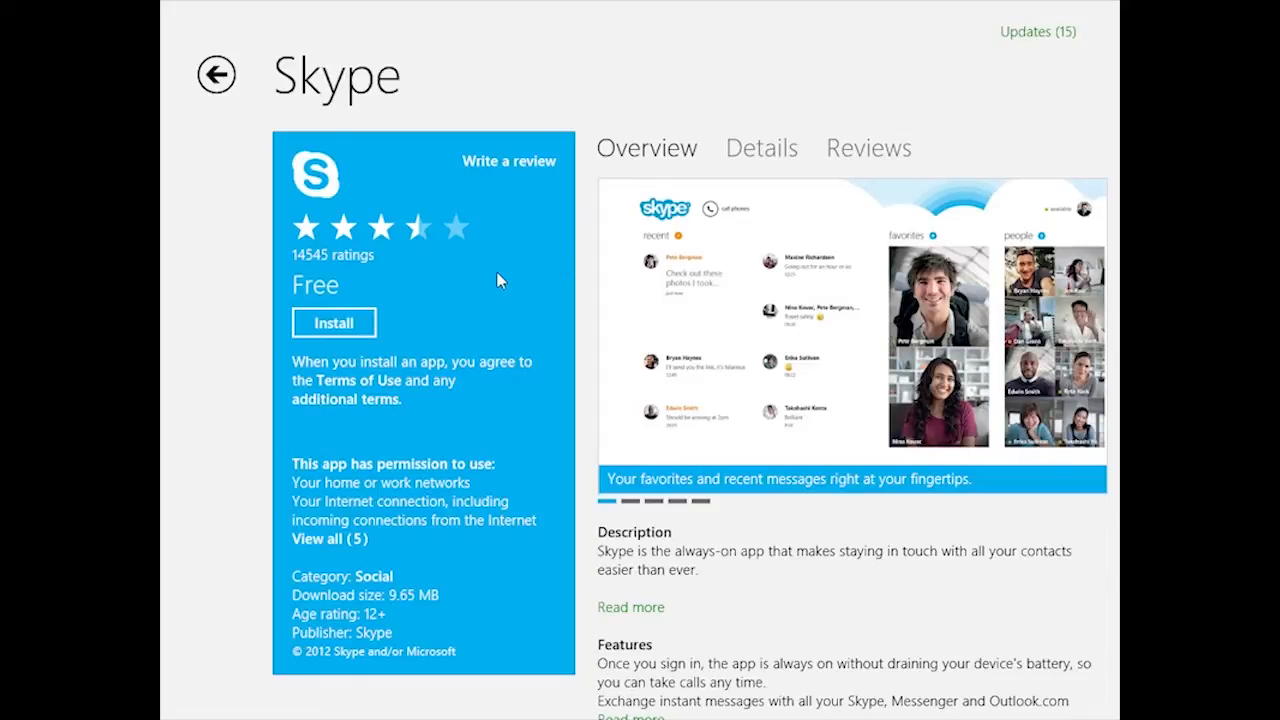
pyautogui.moveTo(362, 332)
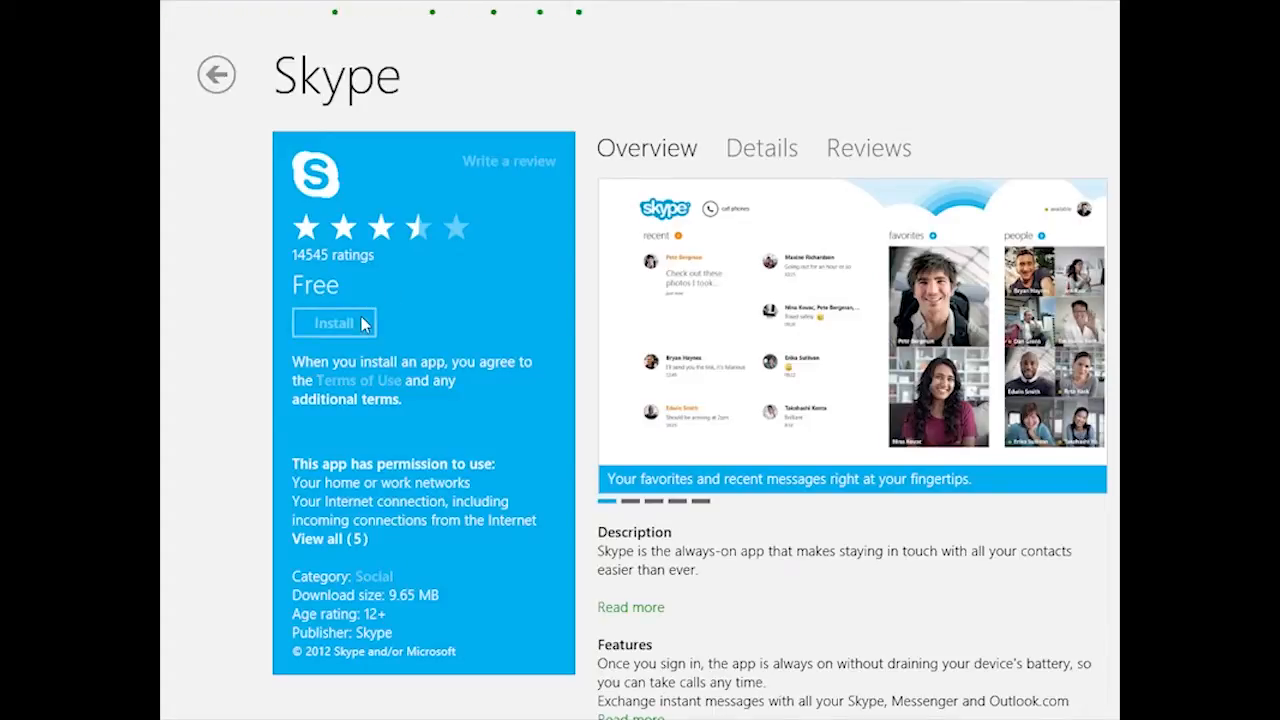
# Step: Start installing the free Skype app from its Store listing
pyautogui.click(336, 324)
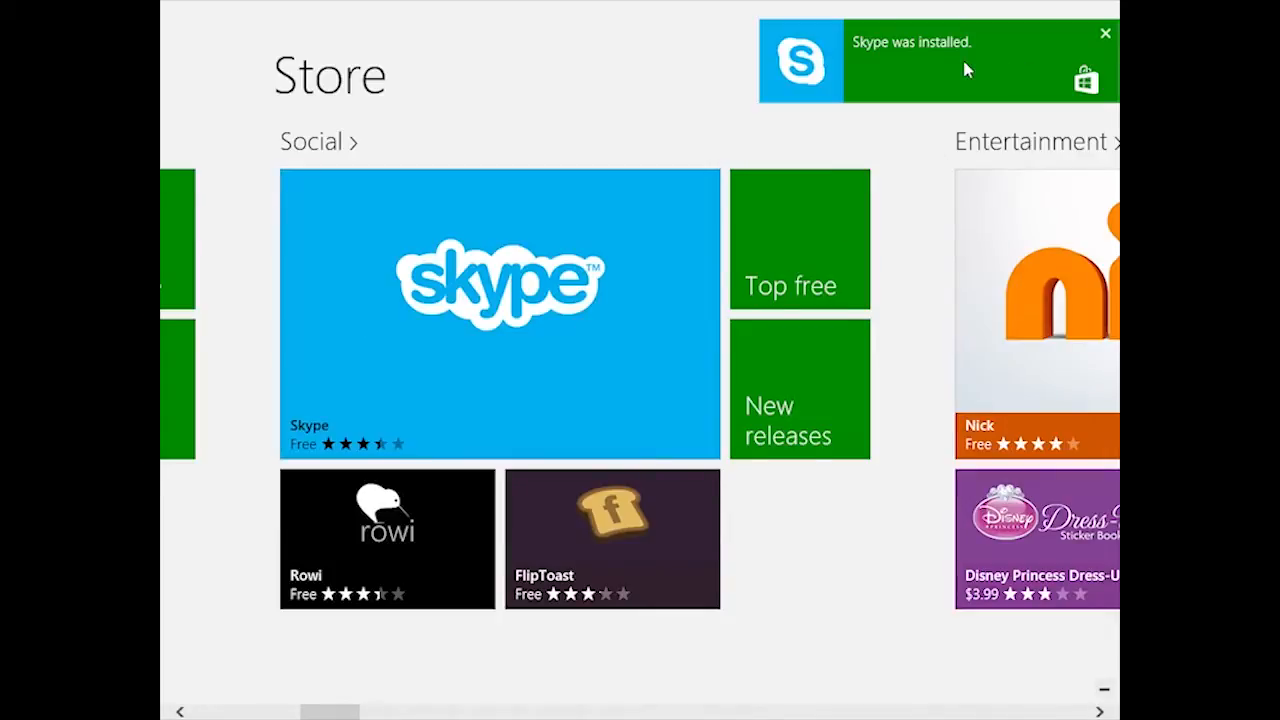
pyautogui.moveTo(956, 72)
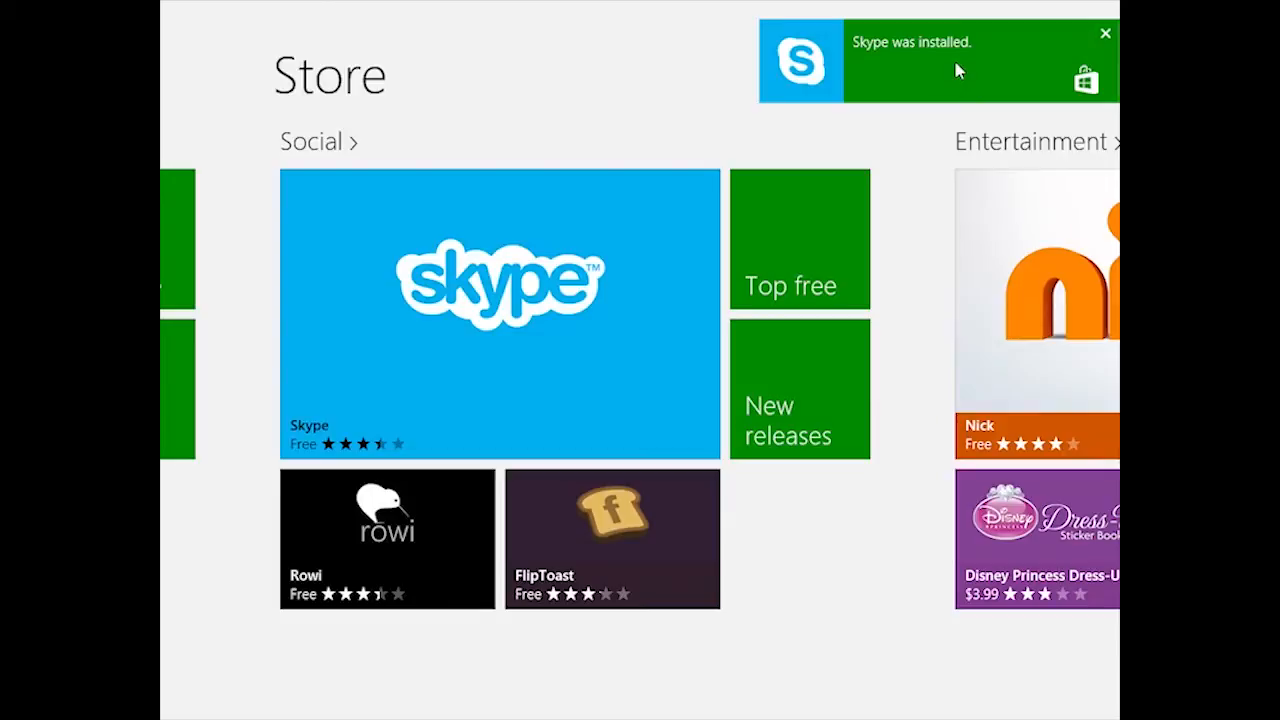
pyautogui.moveTo(952, 80)
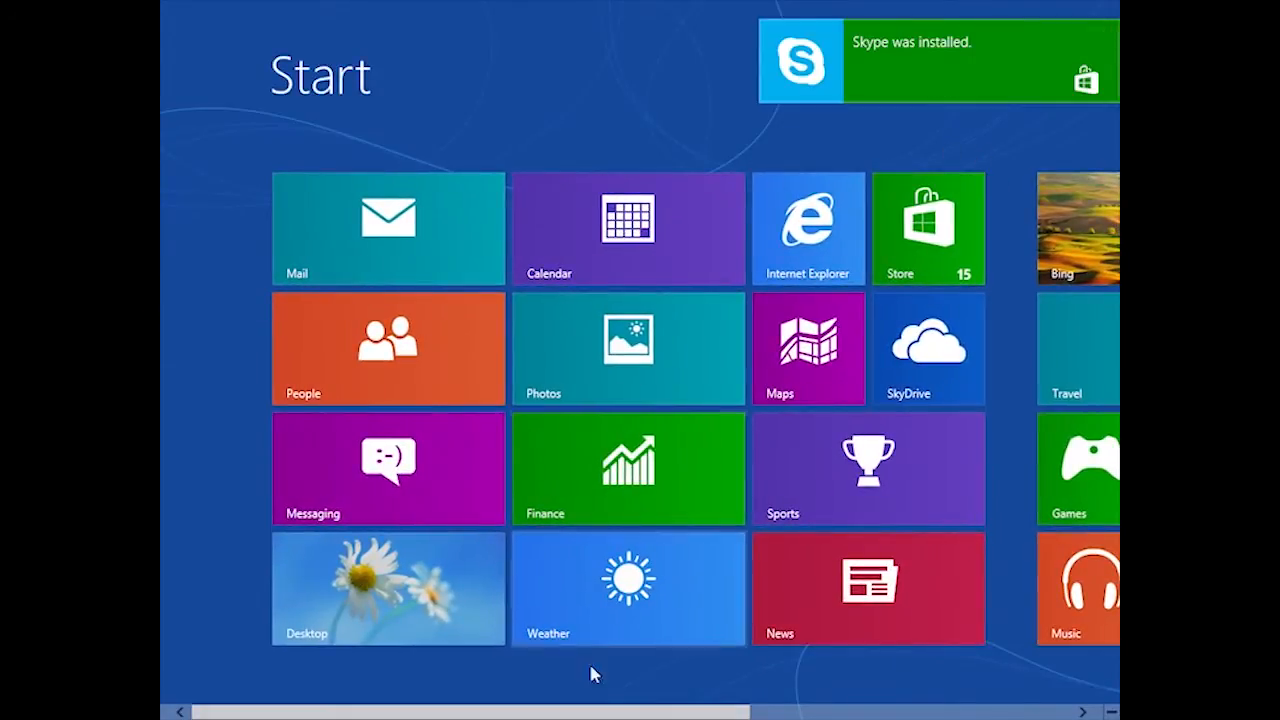
# Step: Launch the newly installed Skype app from its Start screen tile
pyautogui.hscroll(3)
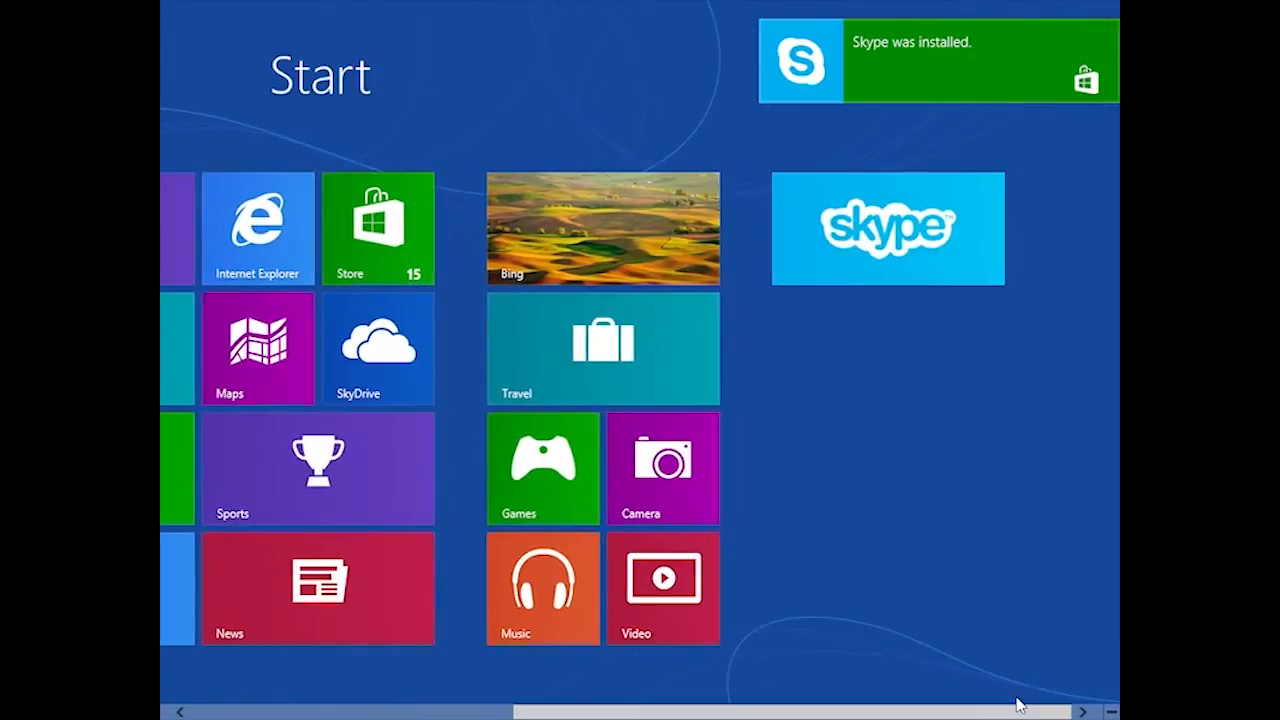
pyautogui.moveTo(960, 326)
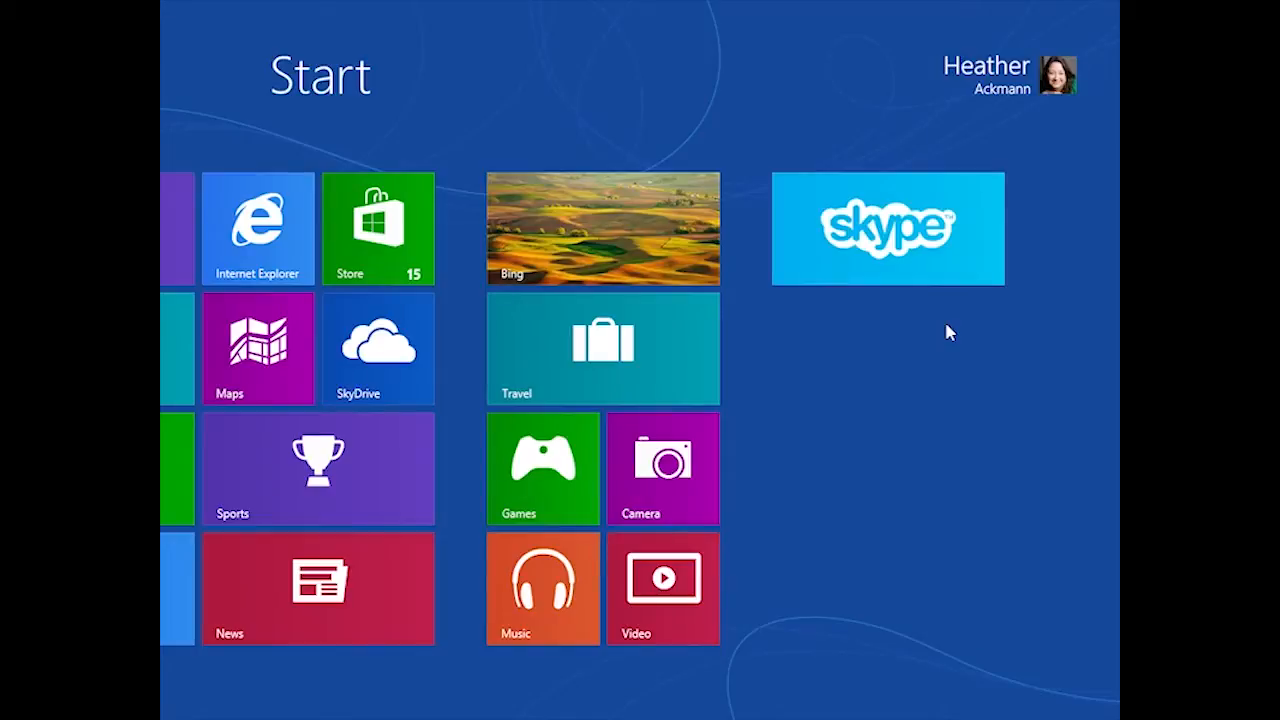
pyautogui.click(888, 228)
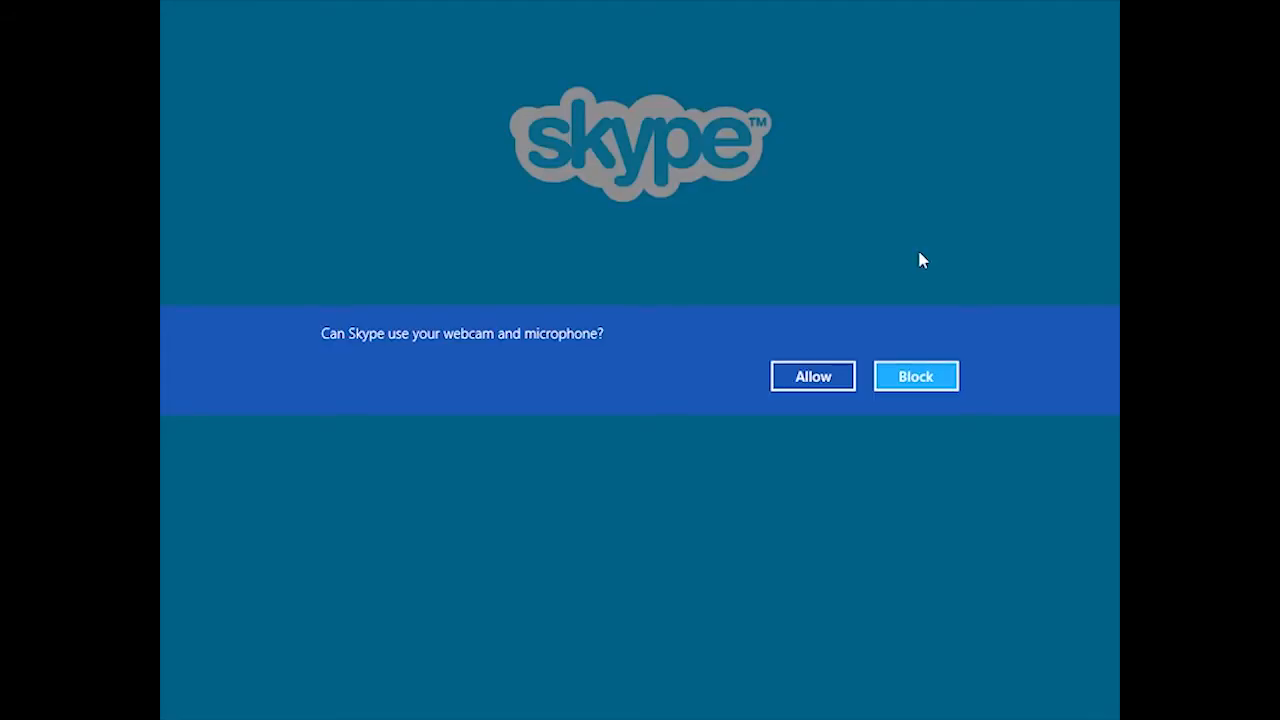
pyautogui.moveTo(812, 380)
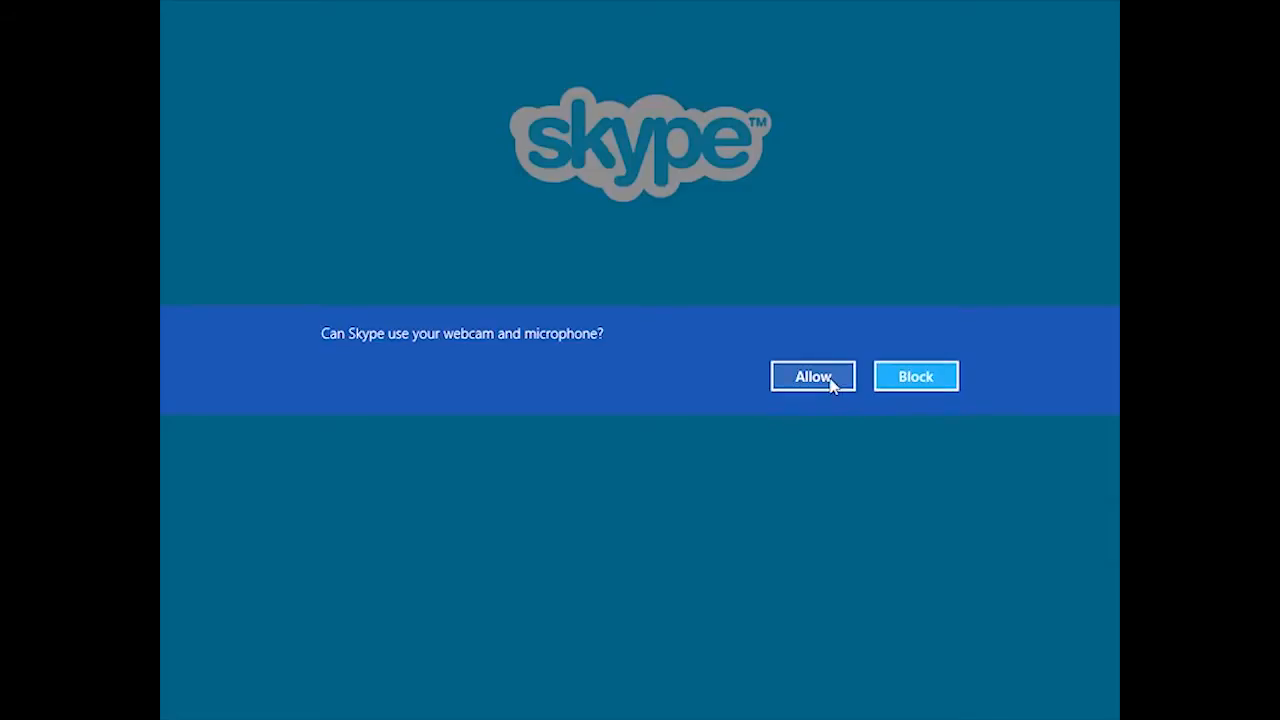
# Step: Allow Skype to use the webcam and microphone, and deny running in the background
pyautogui.click(812, 376)
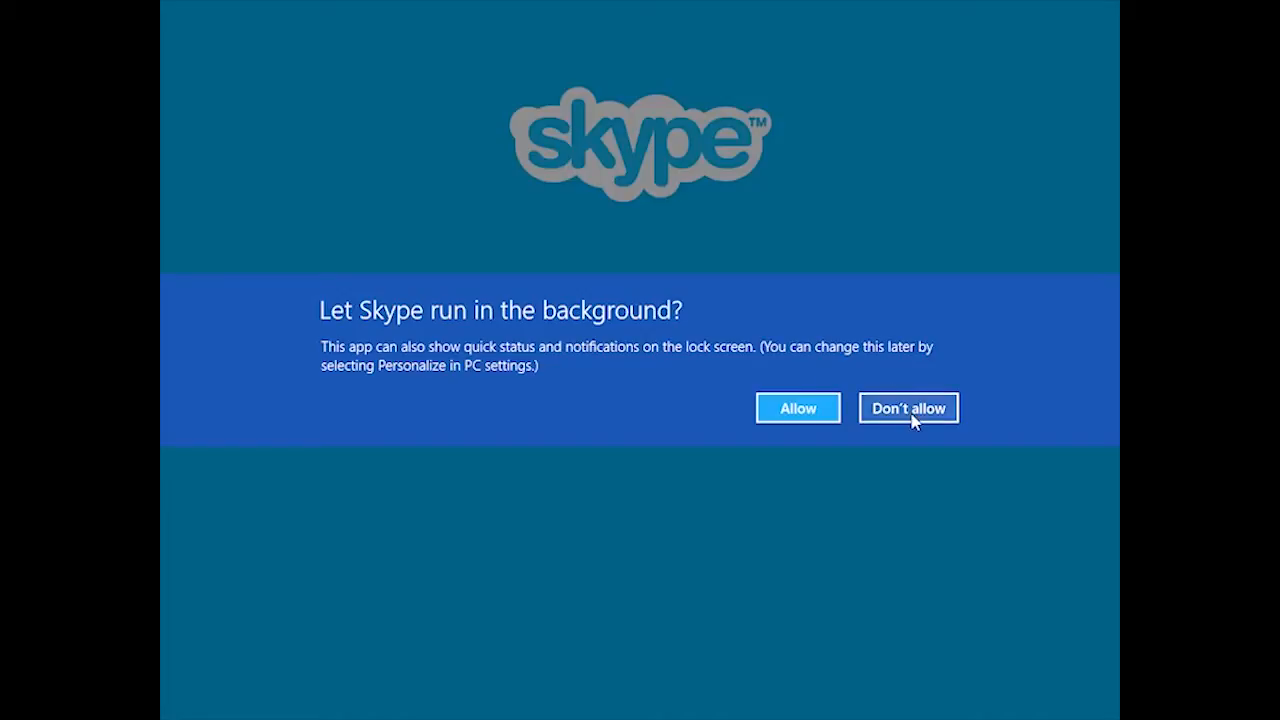
pyautogui.click(908, 408)
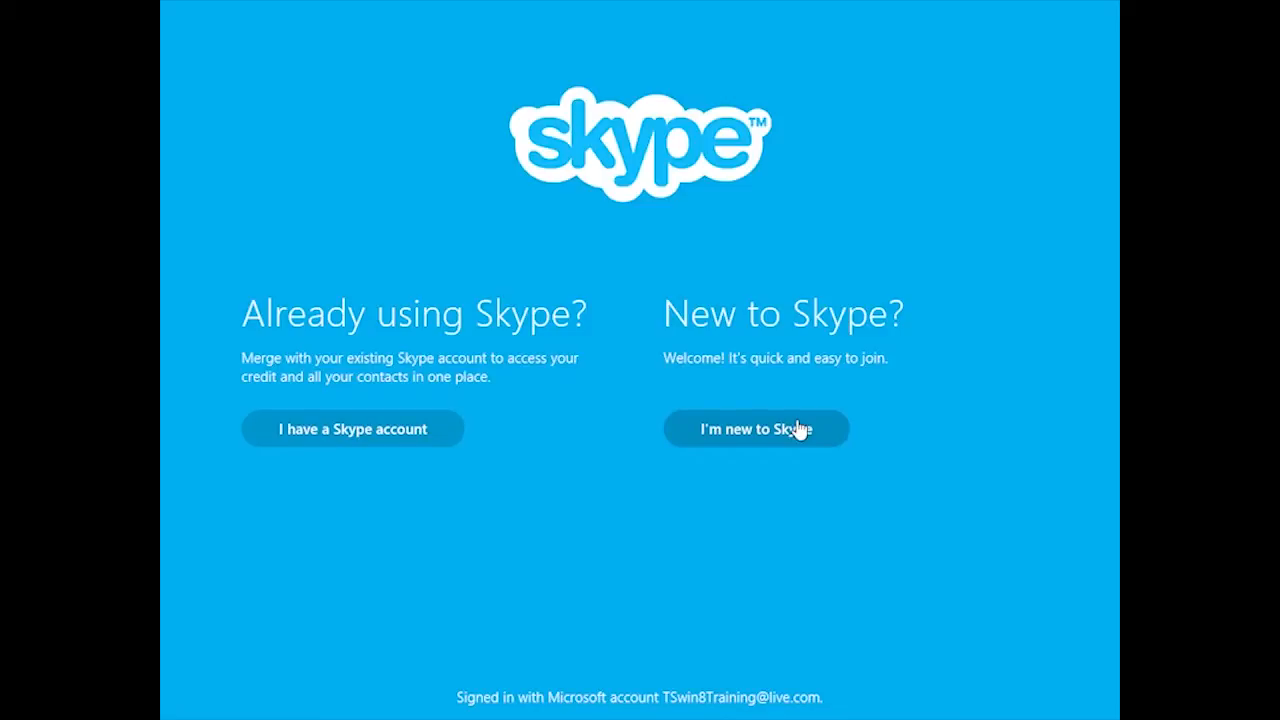
pyautogui.moveTo(744, 452)
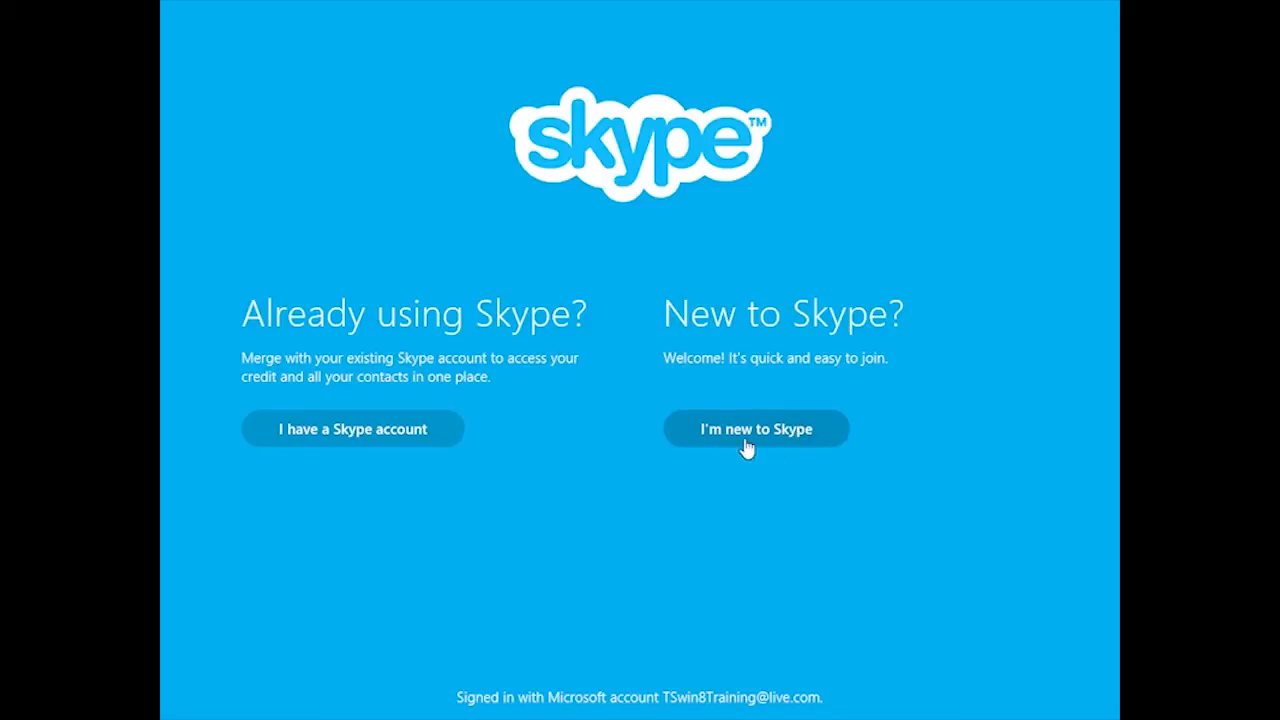
pyautogui.moveTo(760, 448)
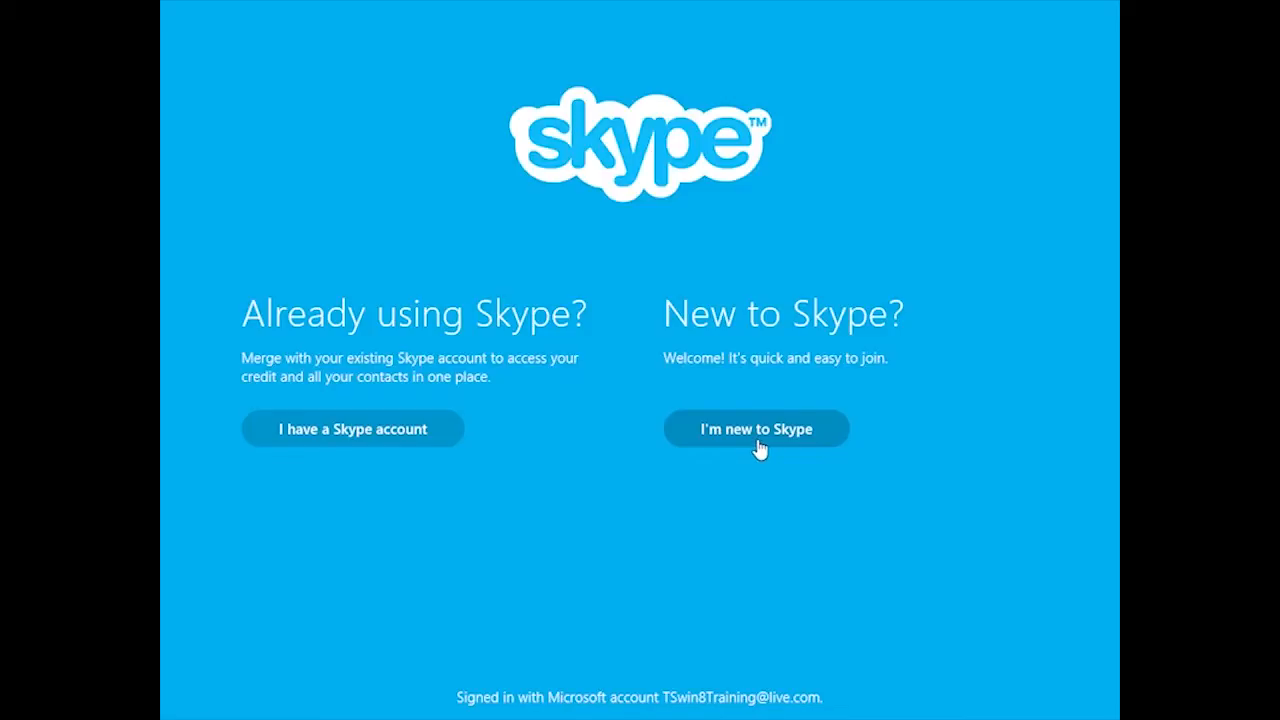
pyautogui.moveTo(480, 716)
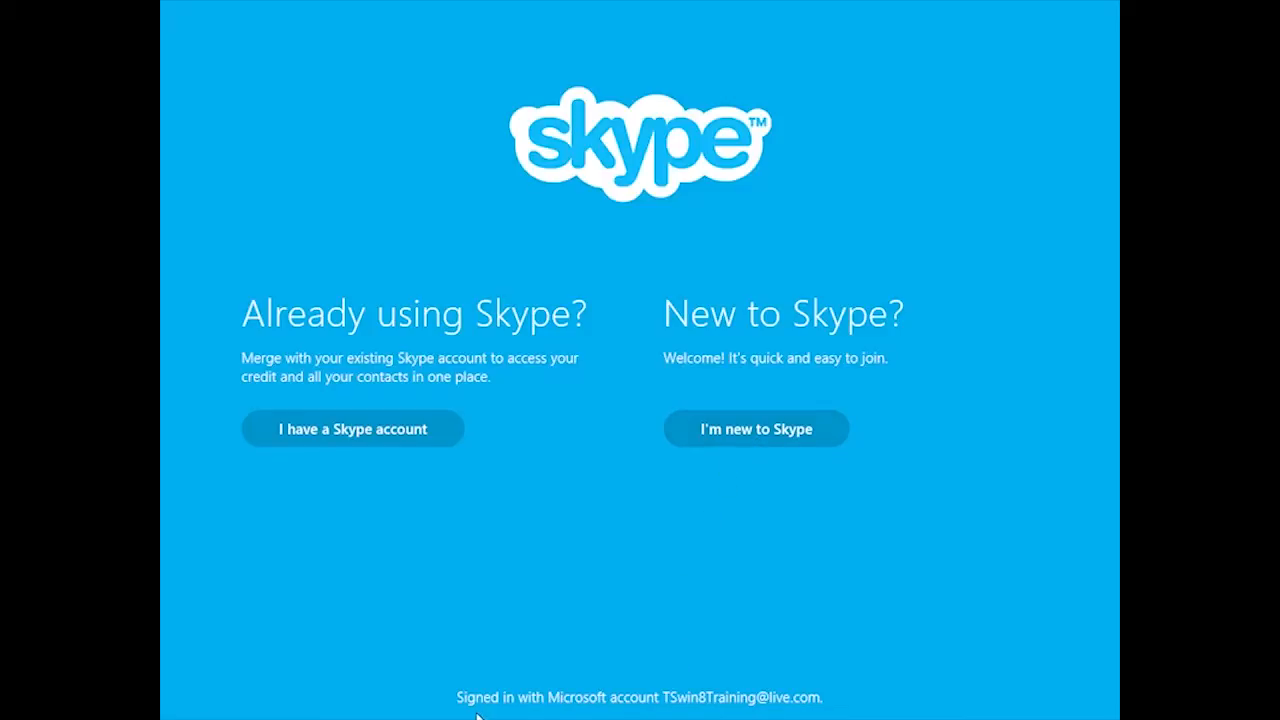
pyautogui.moveTo(644, 712)
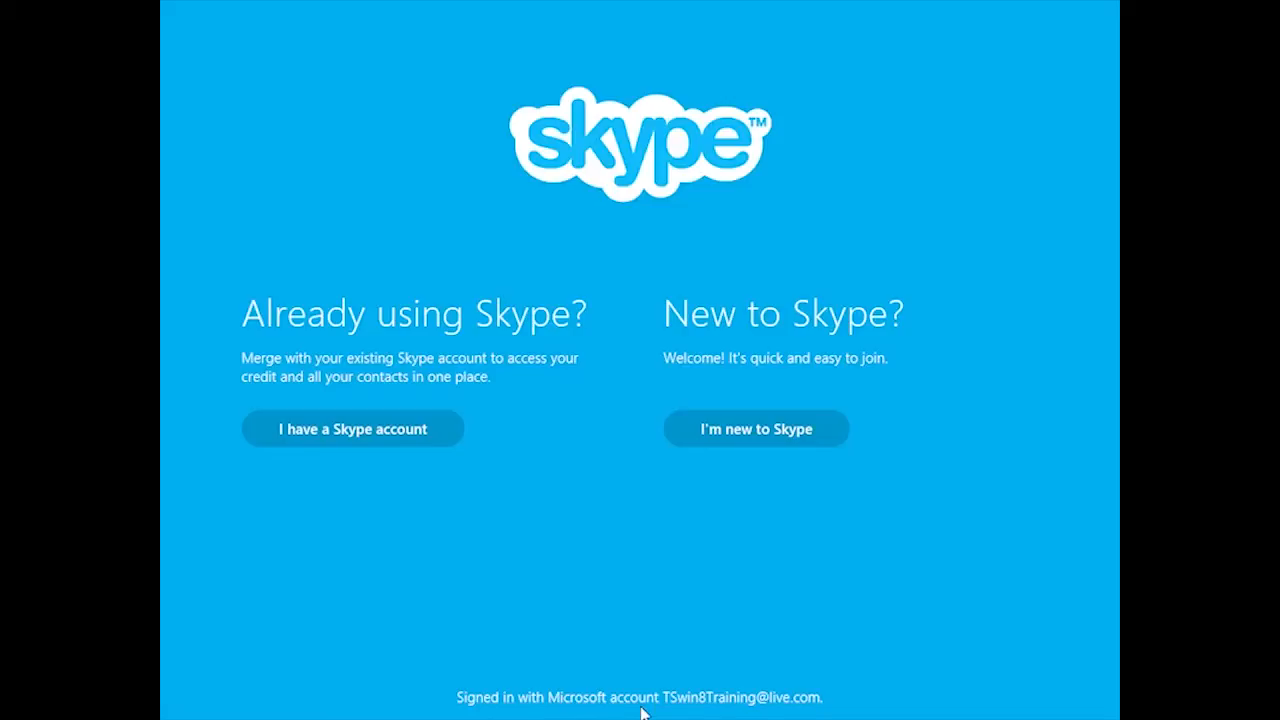
pyautogui.moveTo(702, 716)
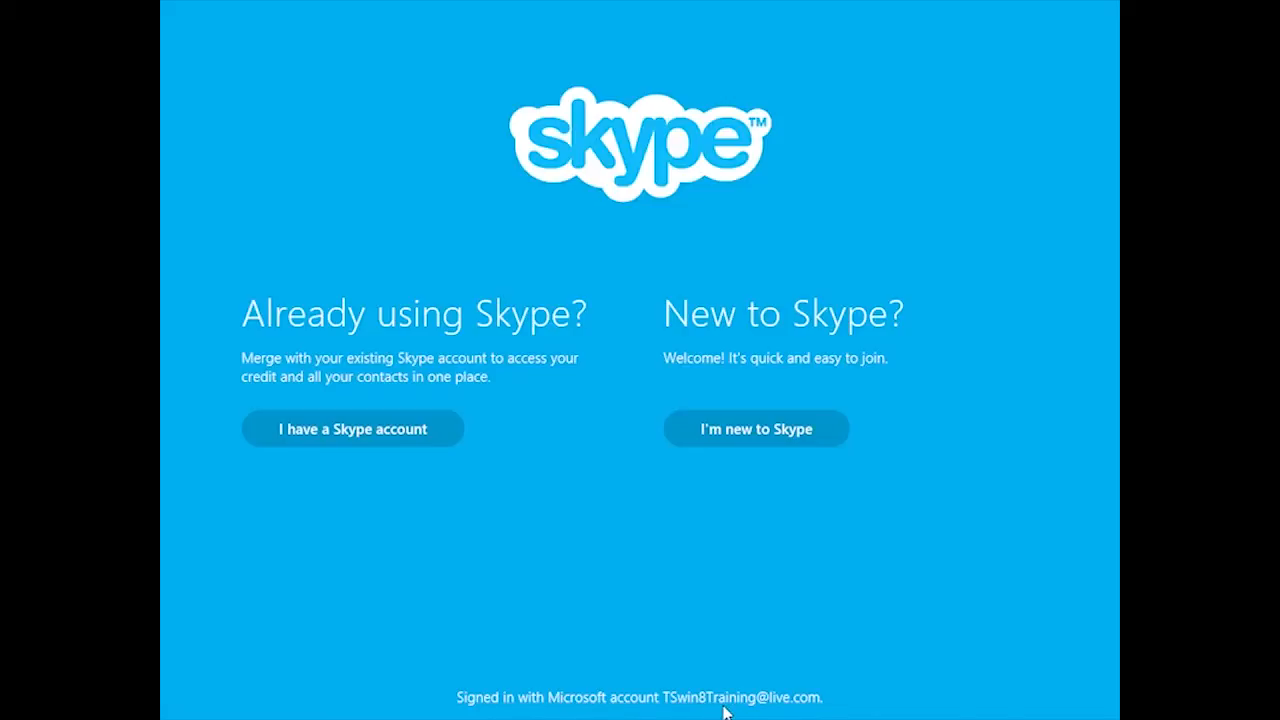
pyautogui.moveTo(756, 716)
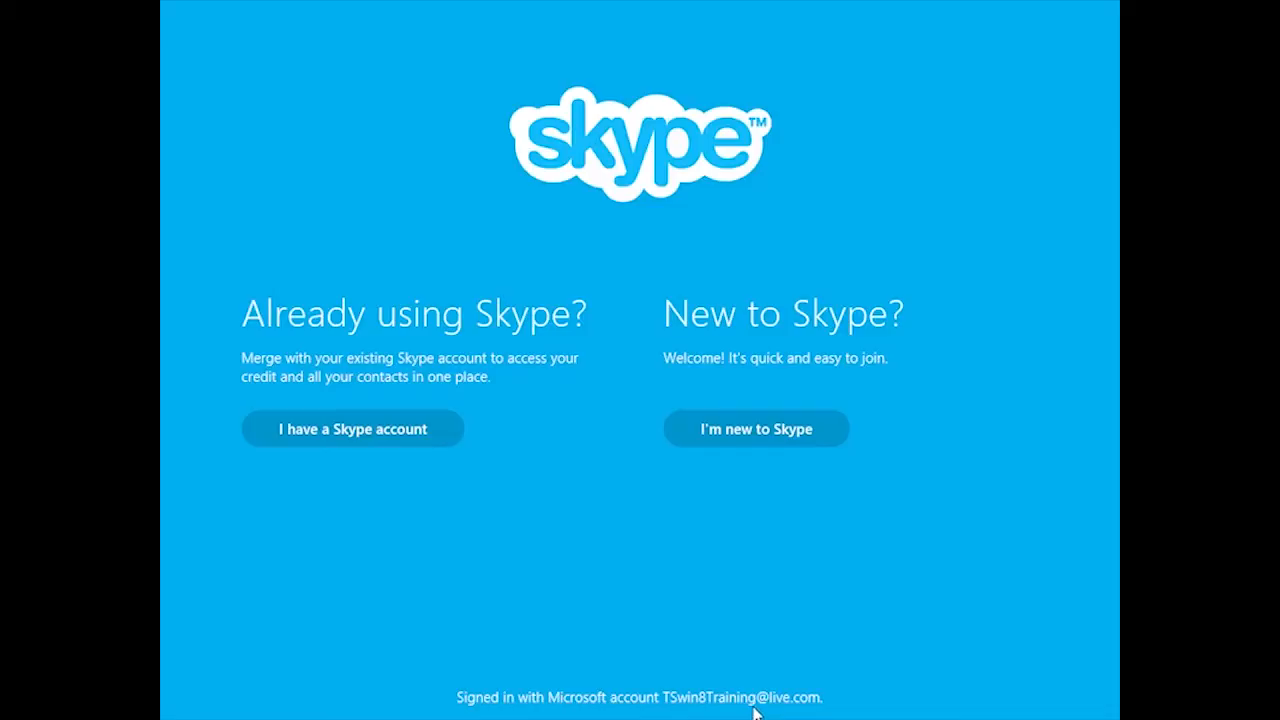
# Step: Choose the 'I'm new to Skype' sign-up path on the welcome screen
pyautogui.click(756, 428)
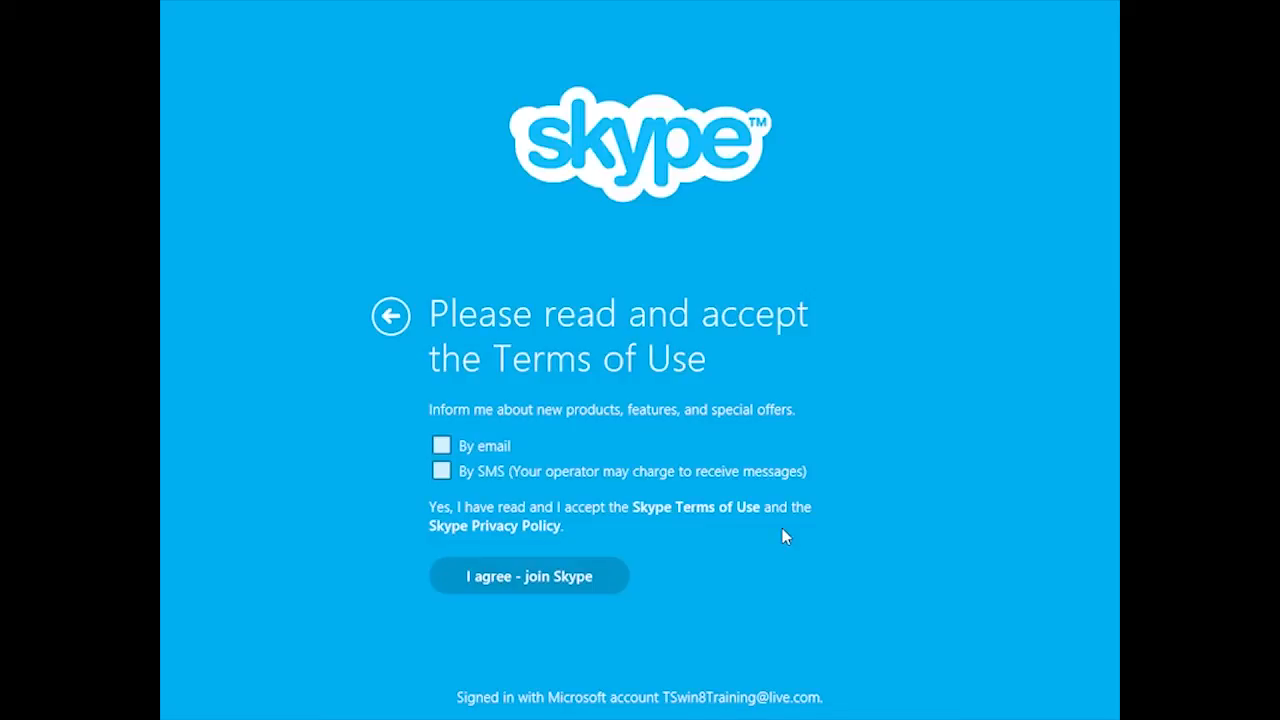
pyautogui.moveTo(712, 502)
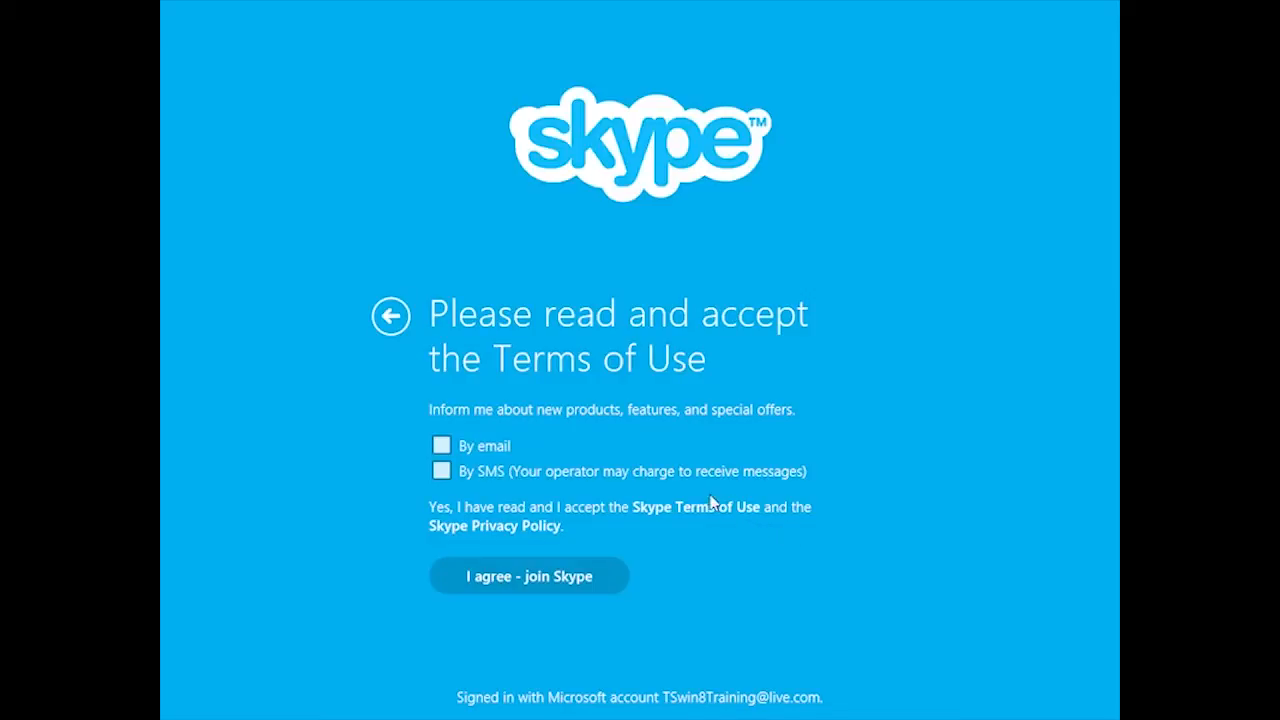
pyautogui.moveTo(492, 438)
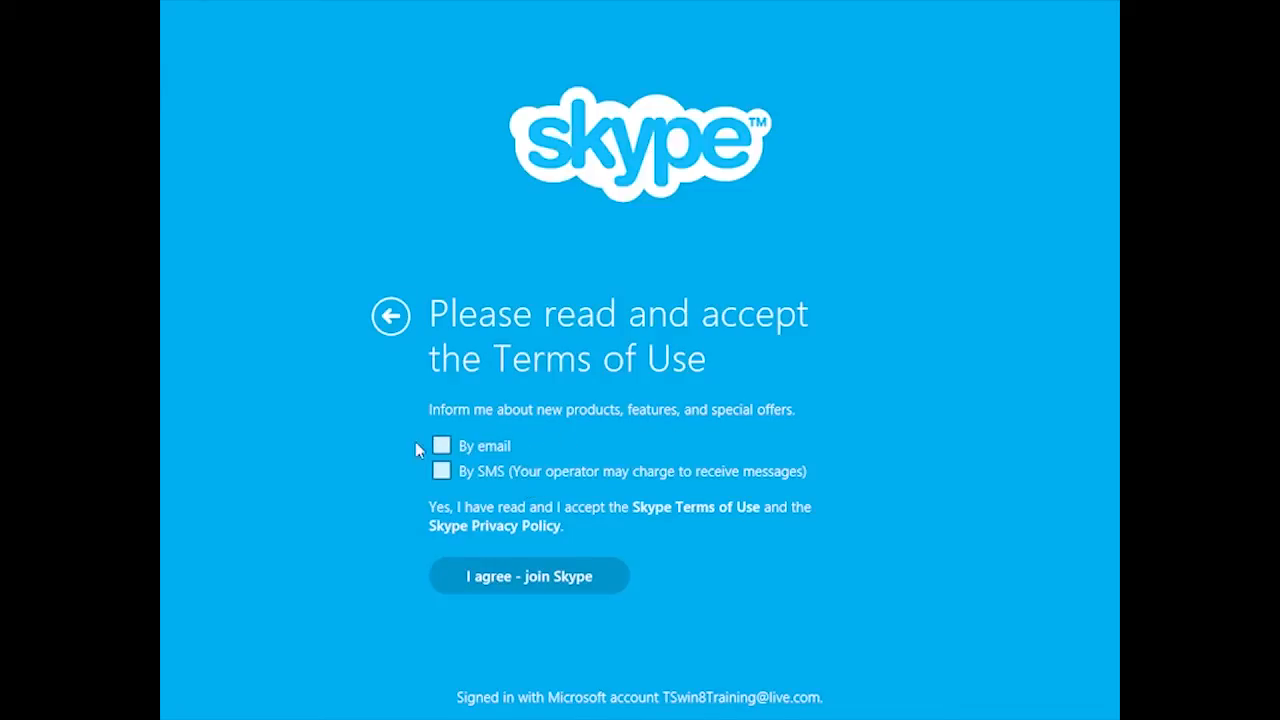
pyautogui.moveTo(736, 718)
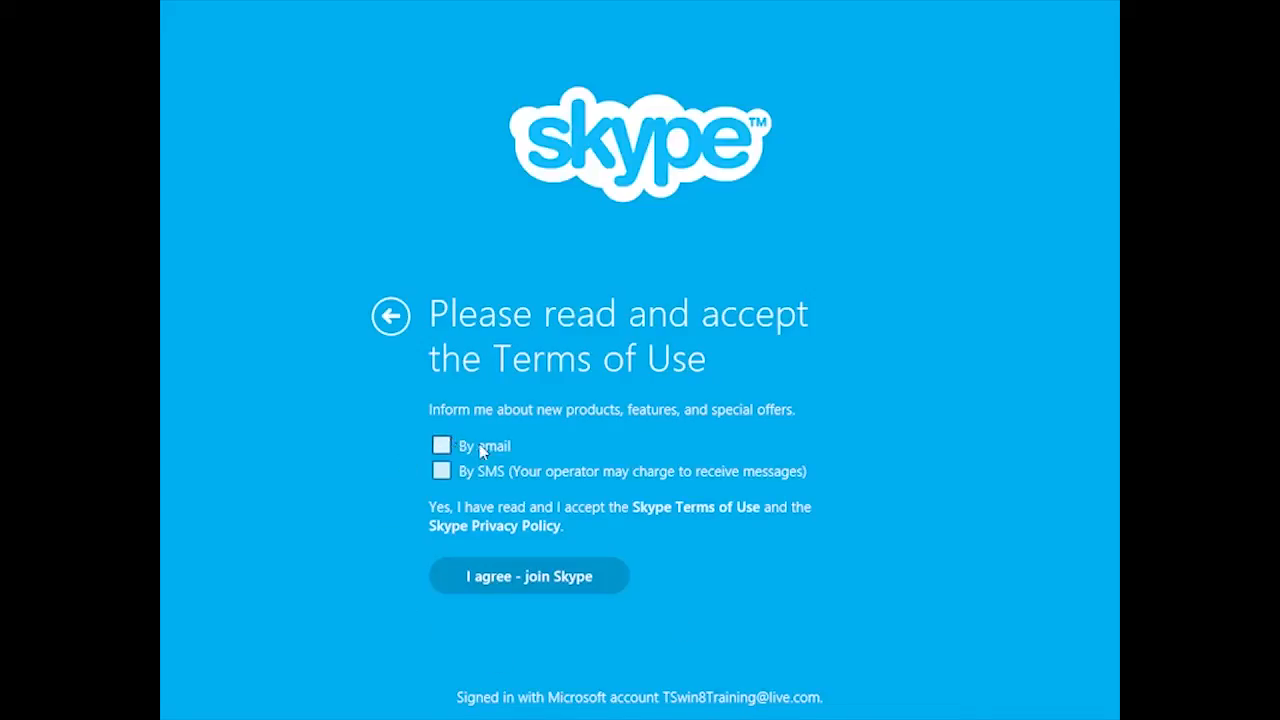
pyautogui.moveTo(544, 520)
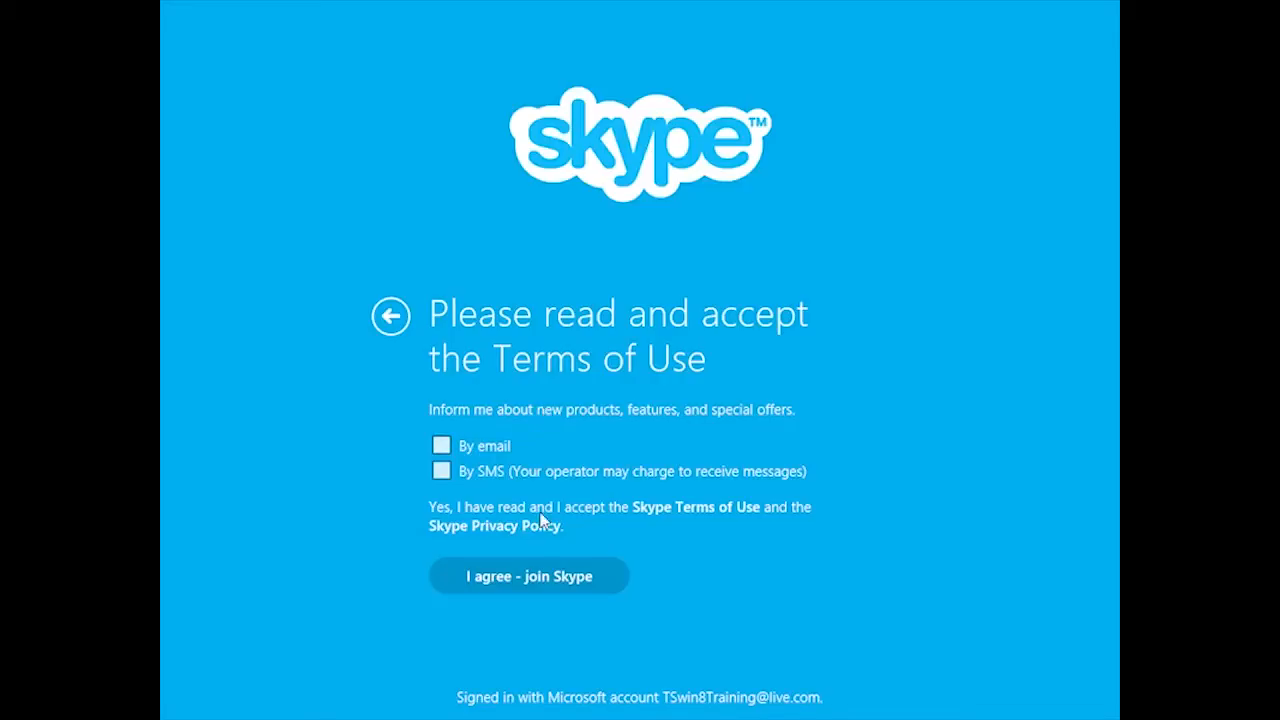
# Step: Agree to the Terms of Use and join Skype, leaving email and SMS offers unchecked
pyautogui.click(530, 576)
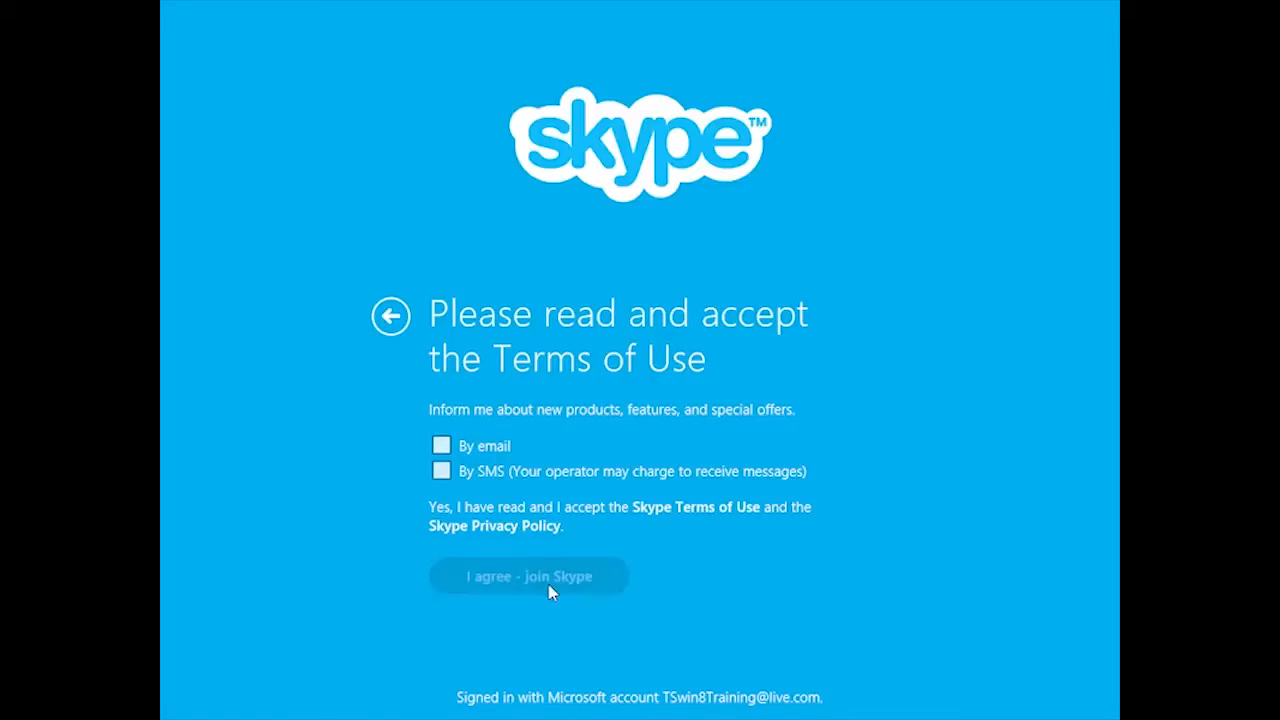
pyautogui.click(528, 576)
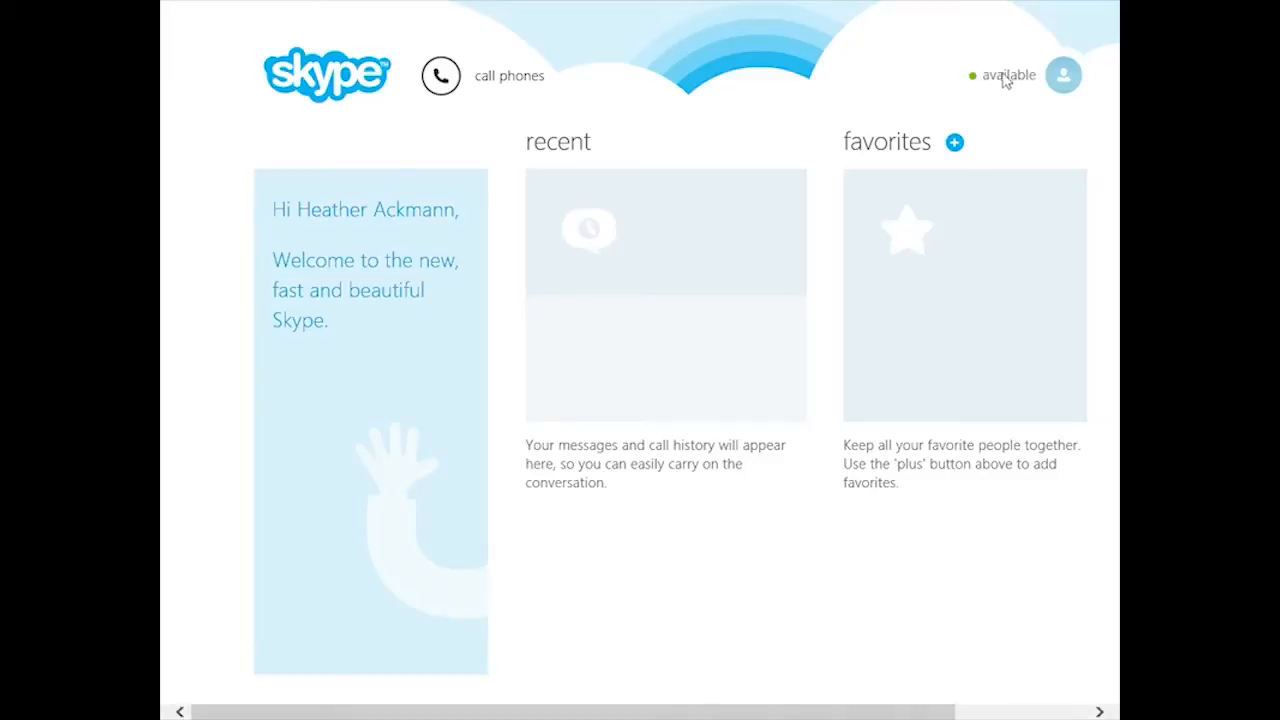
# Step: From your profile panel, go to managing this Skype account online
pyautogui.click(1064, 76)
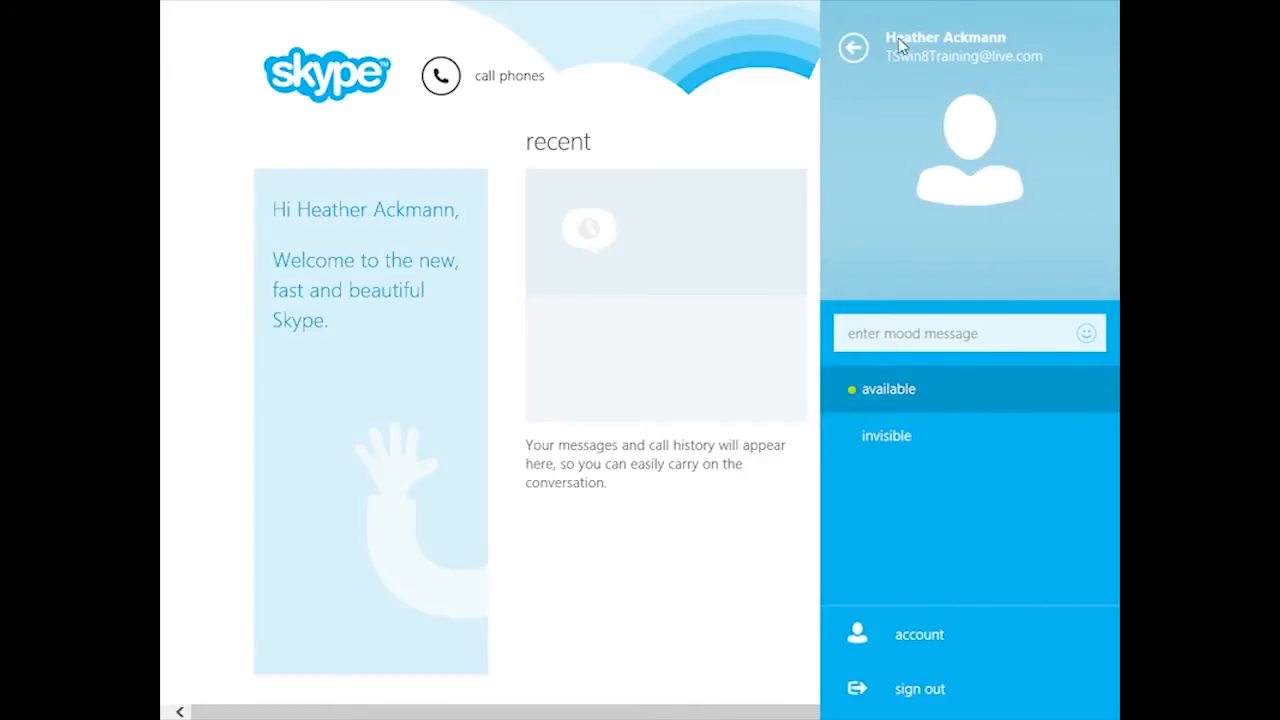
pyautogui.moveTo(1050, 64)
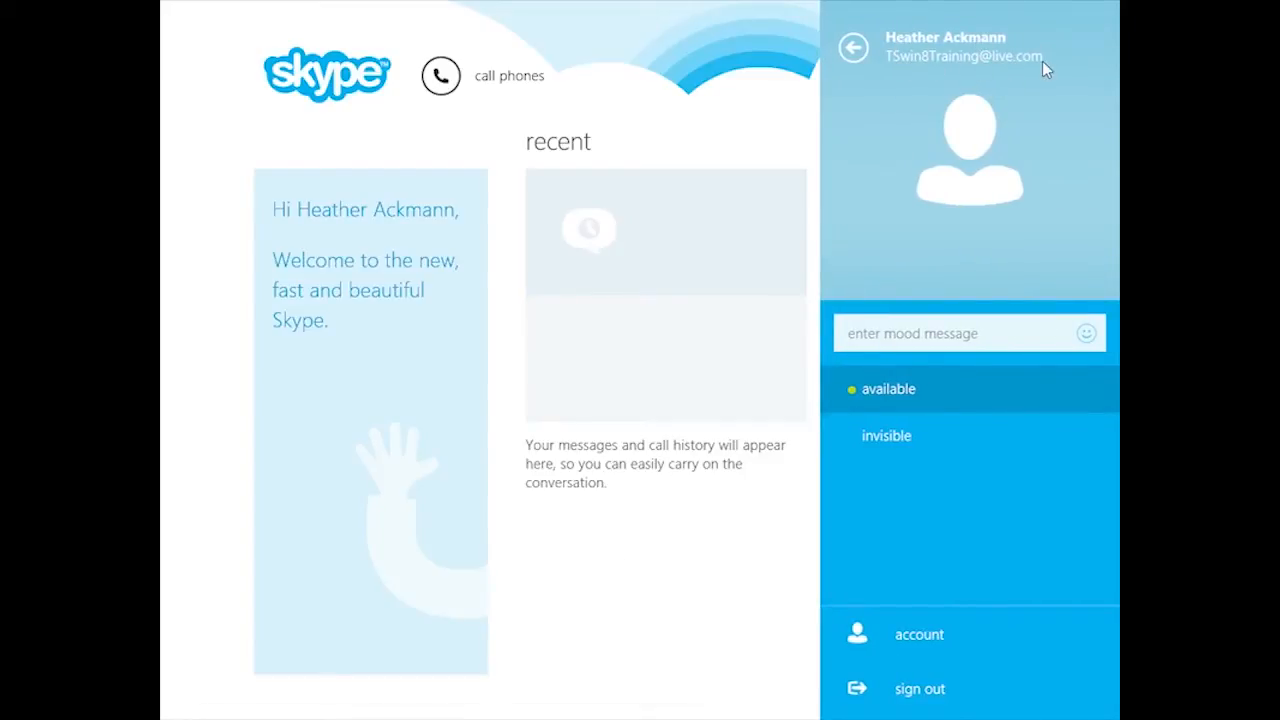
pyautogui.moveTo(1038, 164)
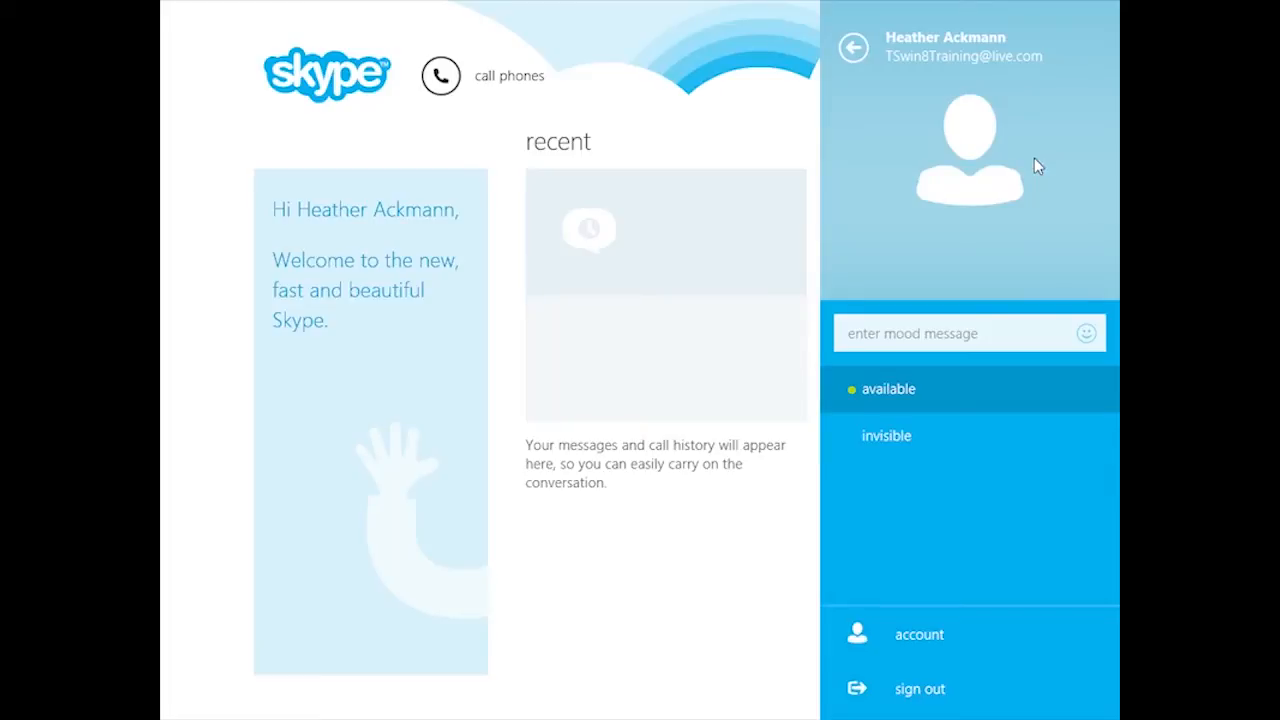
pyautogui.moveTo(984, 492)
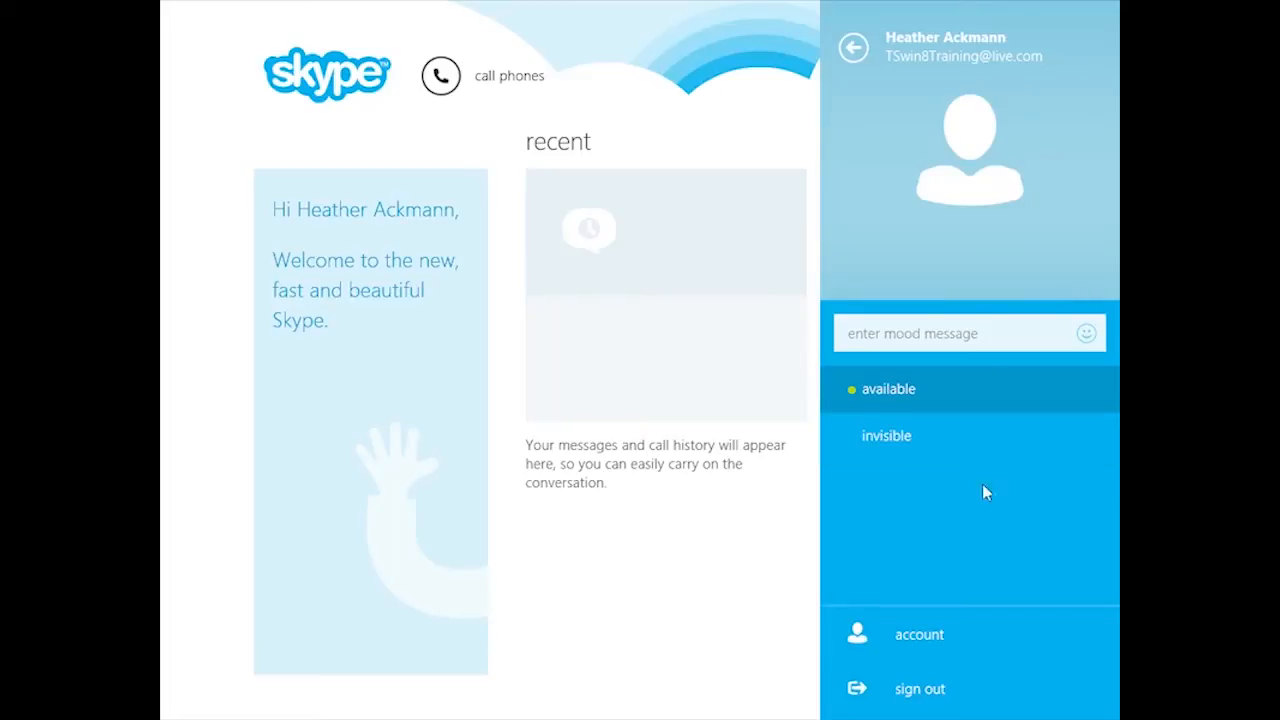
pyautogui.moveTo(942, 640)
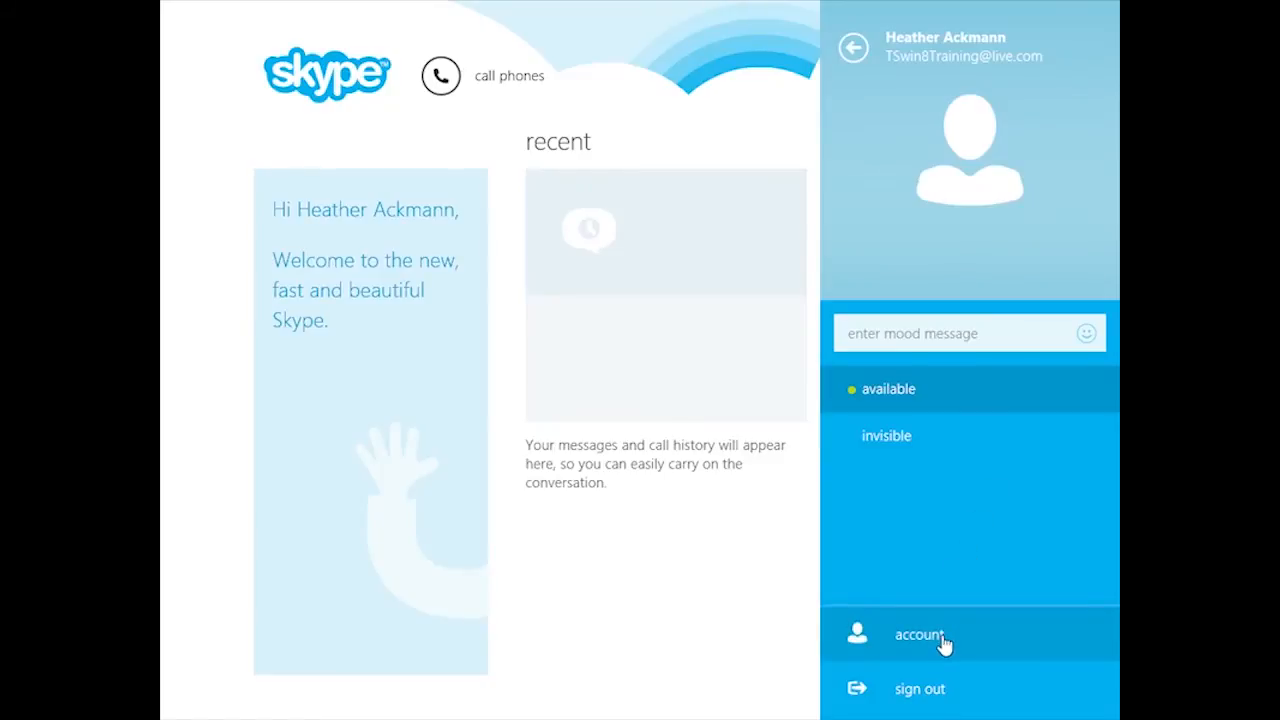
pyautogui.click(920, 634)
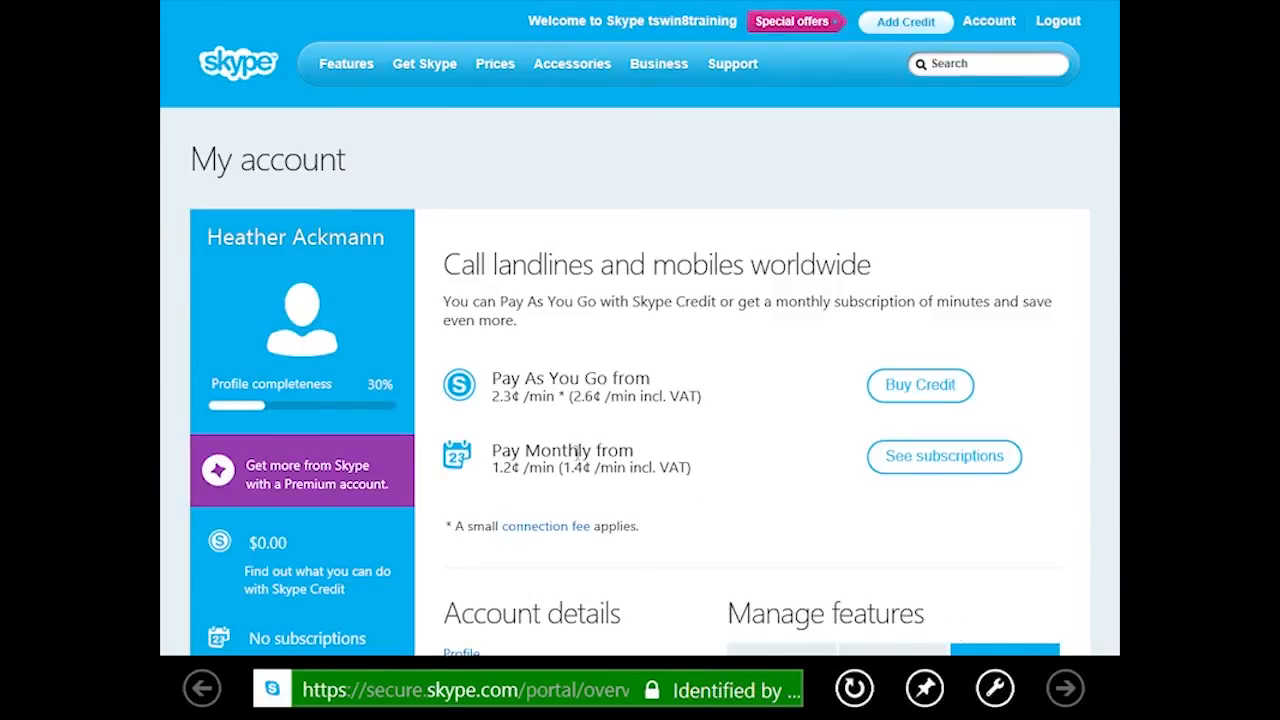
pyautogui.moveTo(252, 412)
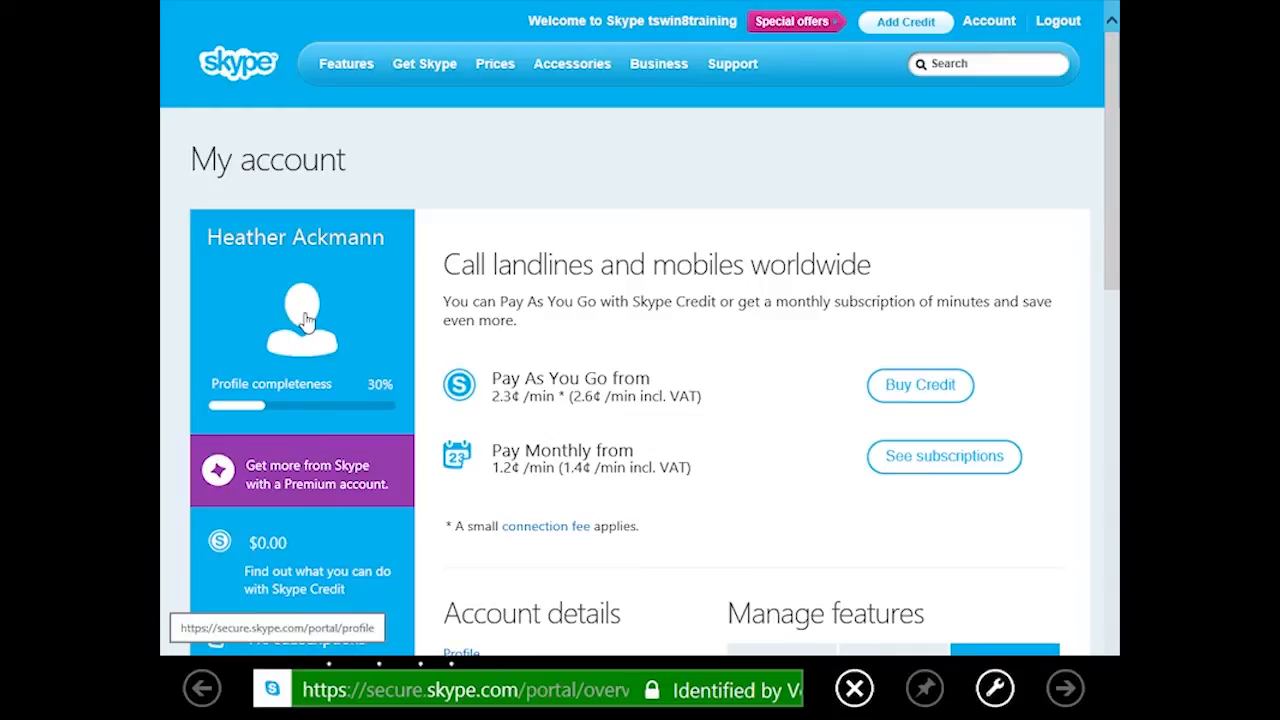
# Step: Go from the My account page to the account's Profile details
pyautogui.click(302, 320)
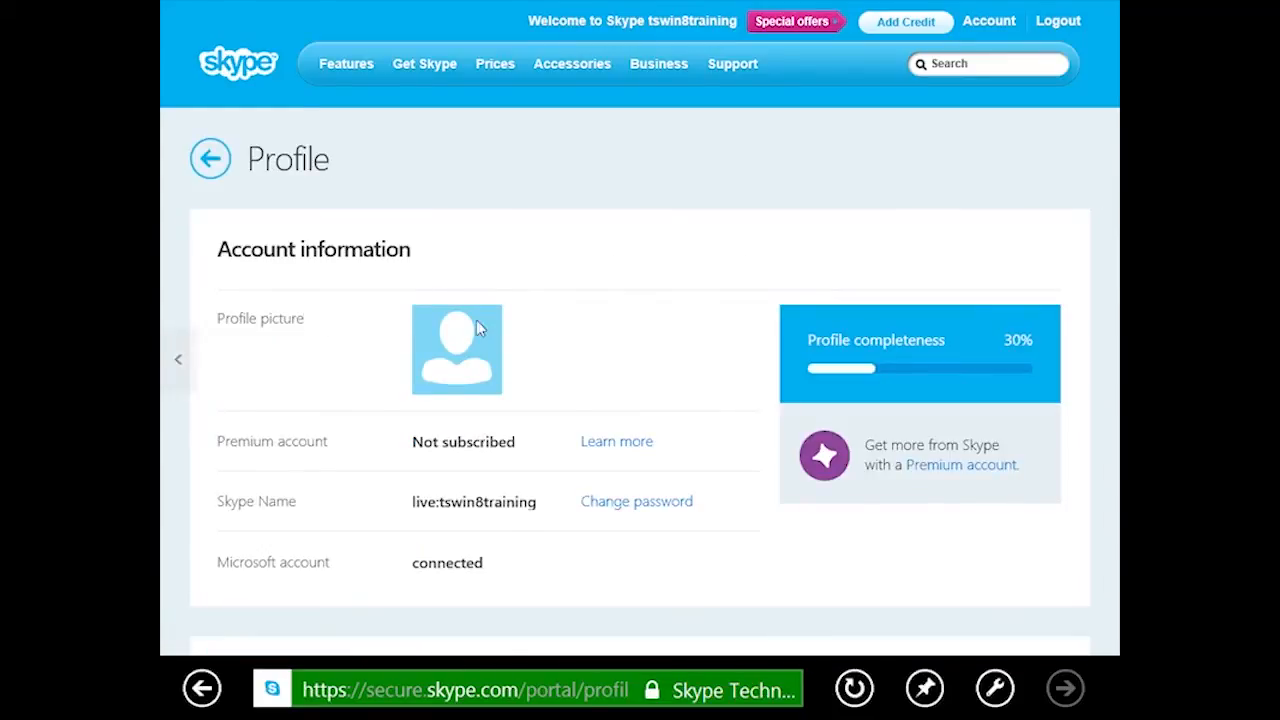
pyautogui.moveTo(488, 368)
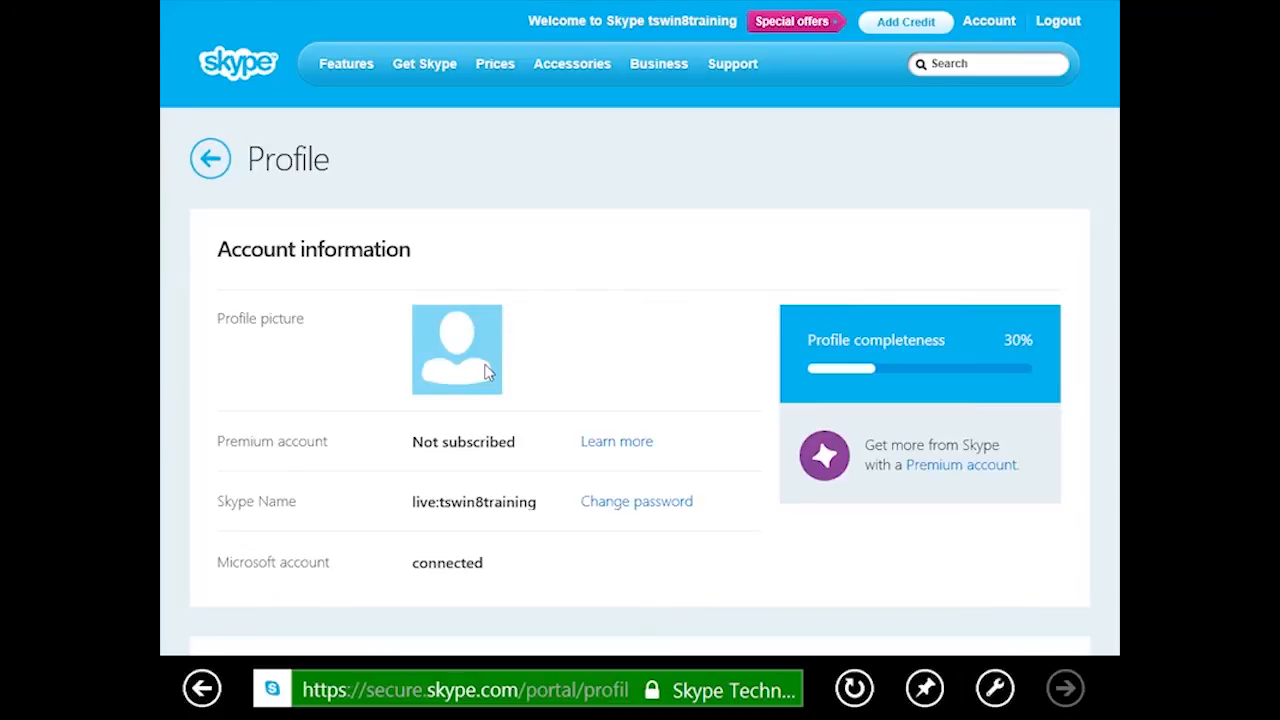
pyautogui.moveTo(460, 528)
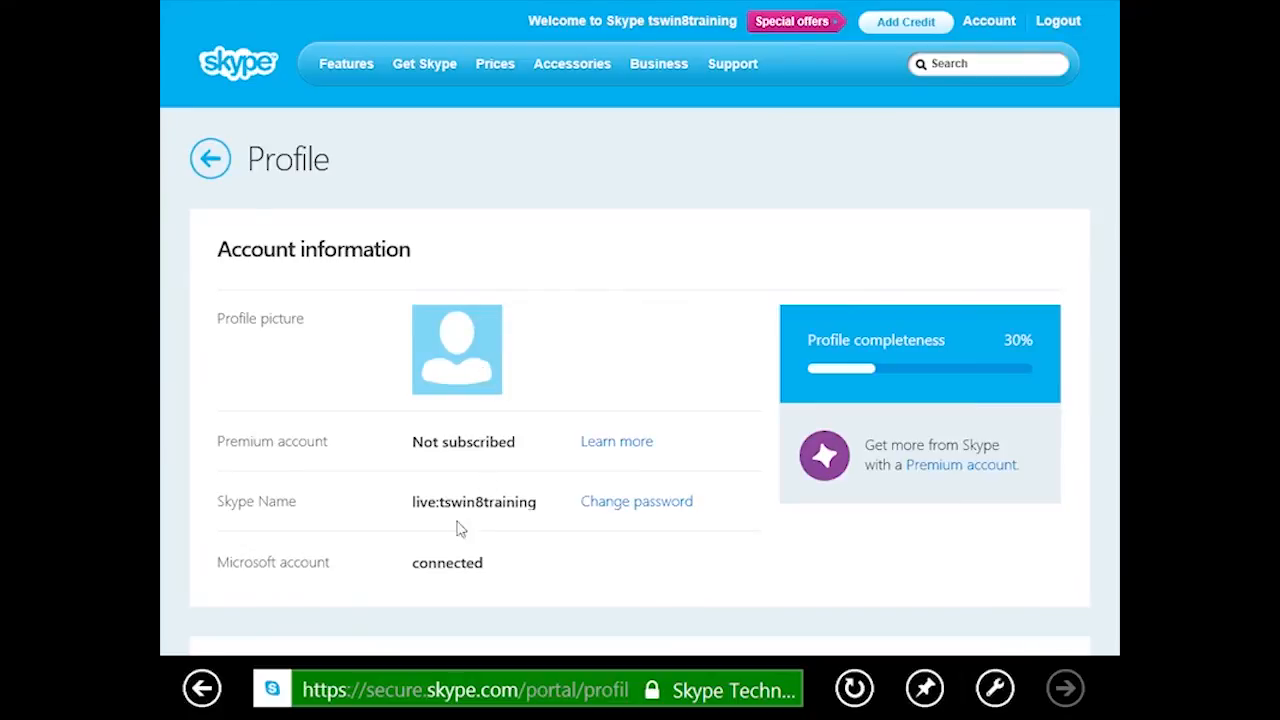
pyautogui.moveTo(440, 548)
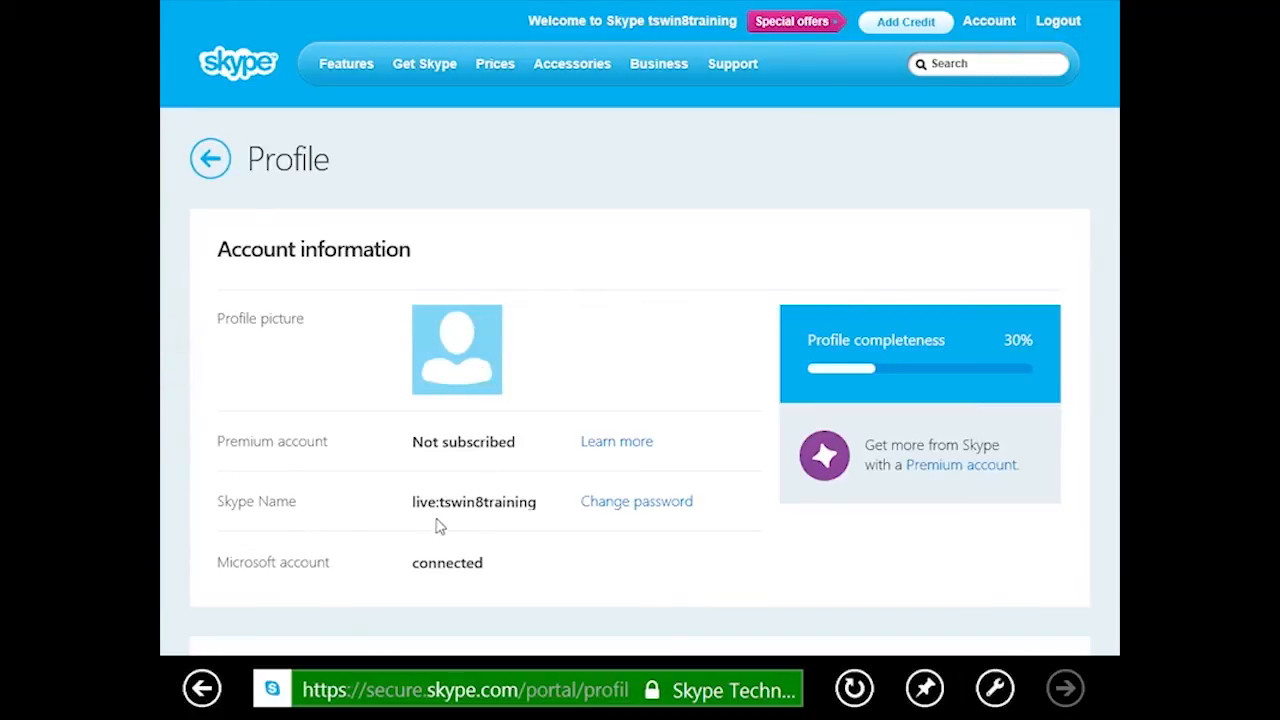
pyautogui.moveTo(448, 516)
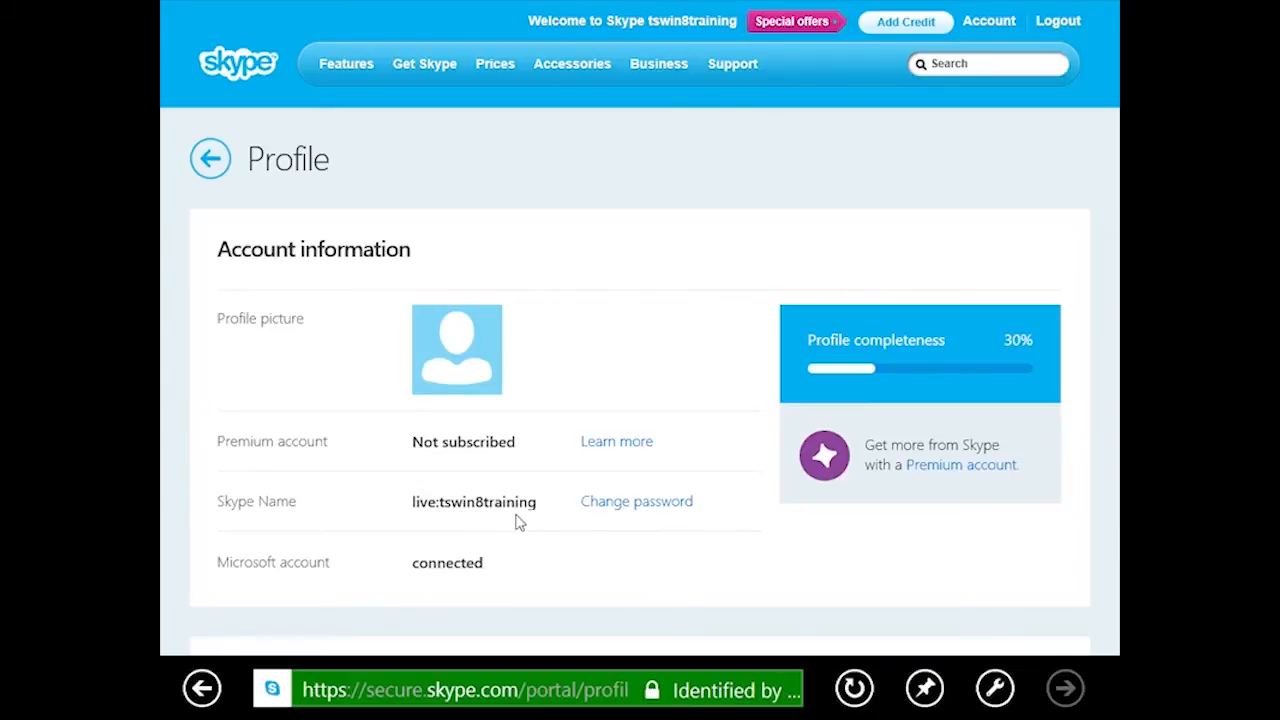
# Step: Browse the Profile page's account, personal information and contact details sections
pyautogui.scroll(-3)
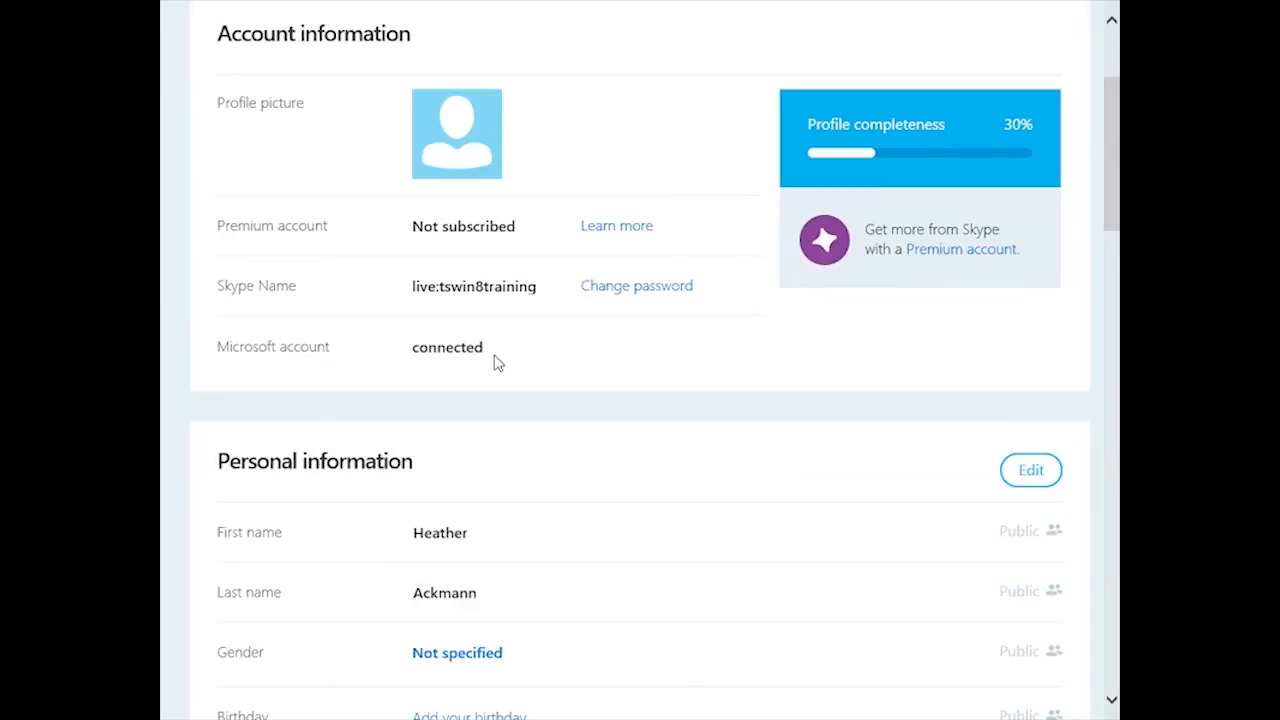
pyautogui.moveTo(538, 460)
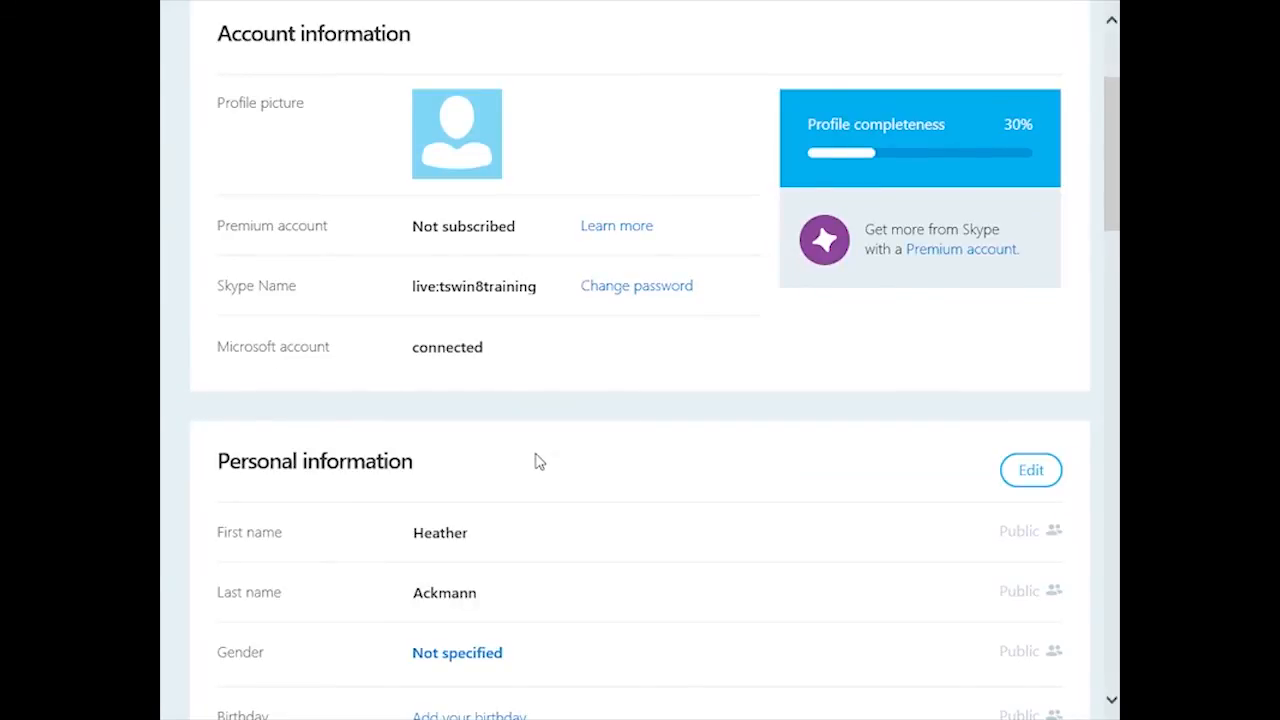
pyautogui.scroll(-3)
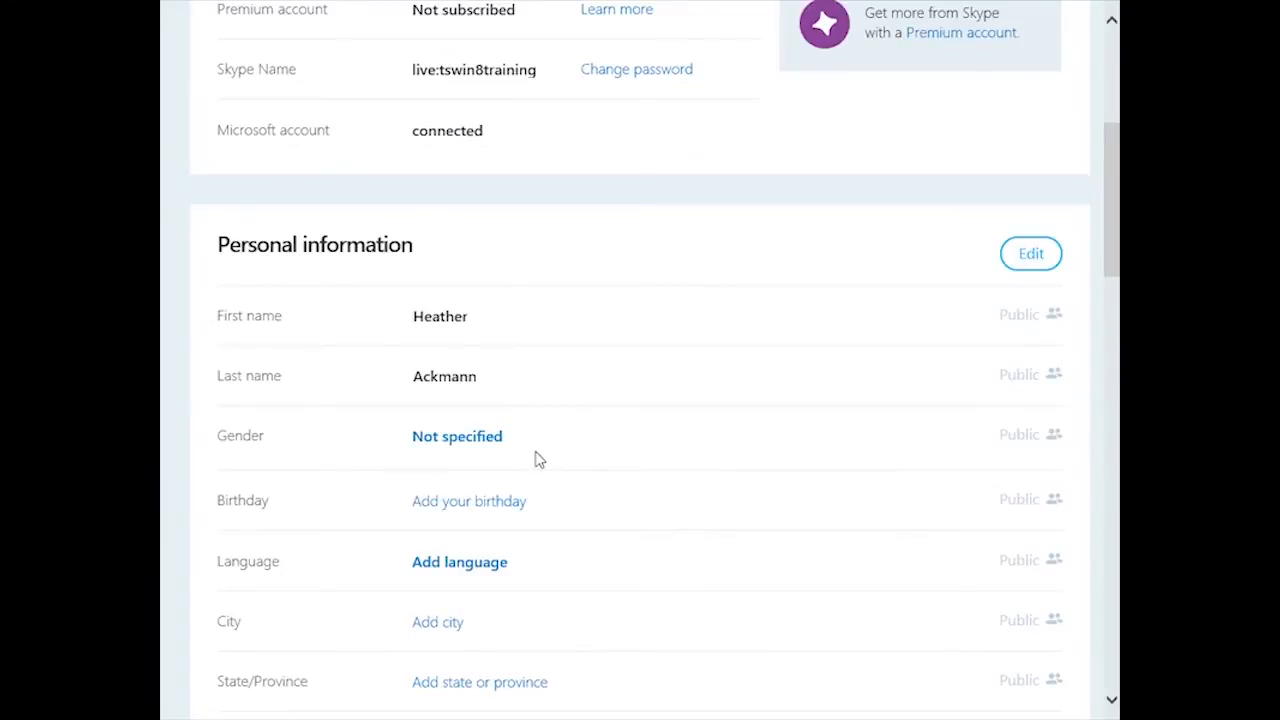
pyautogui.moveTo(548, 442)
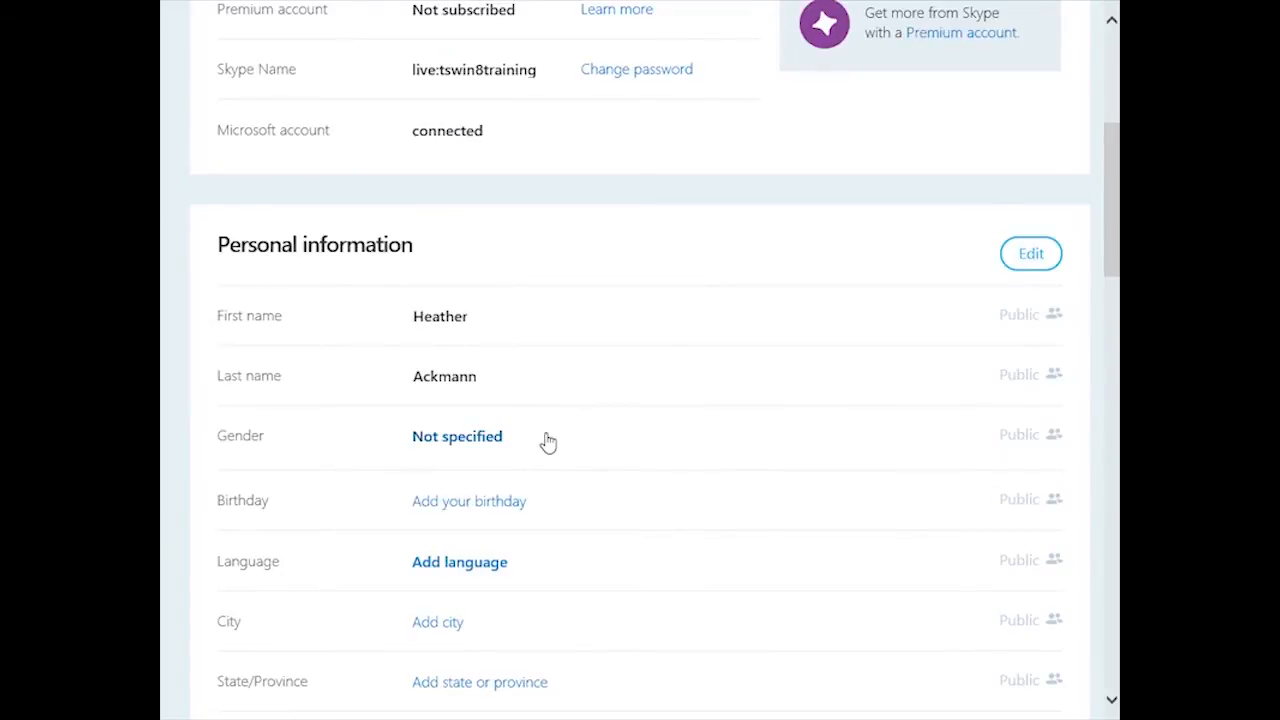
pyautogui.scroll(-3)
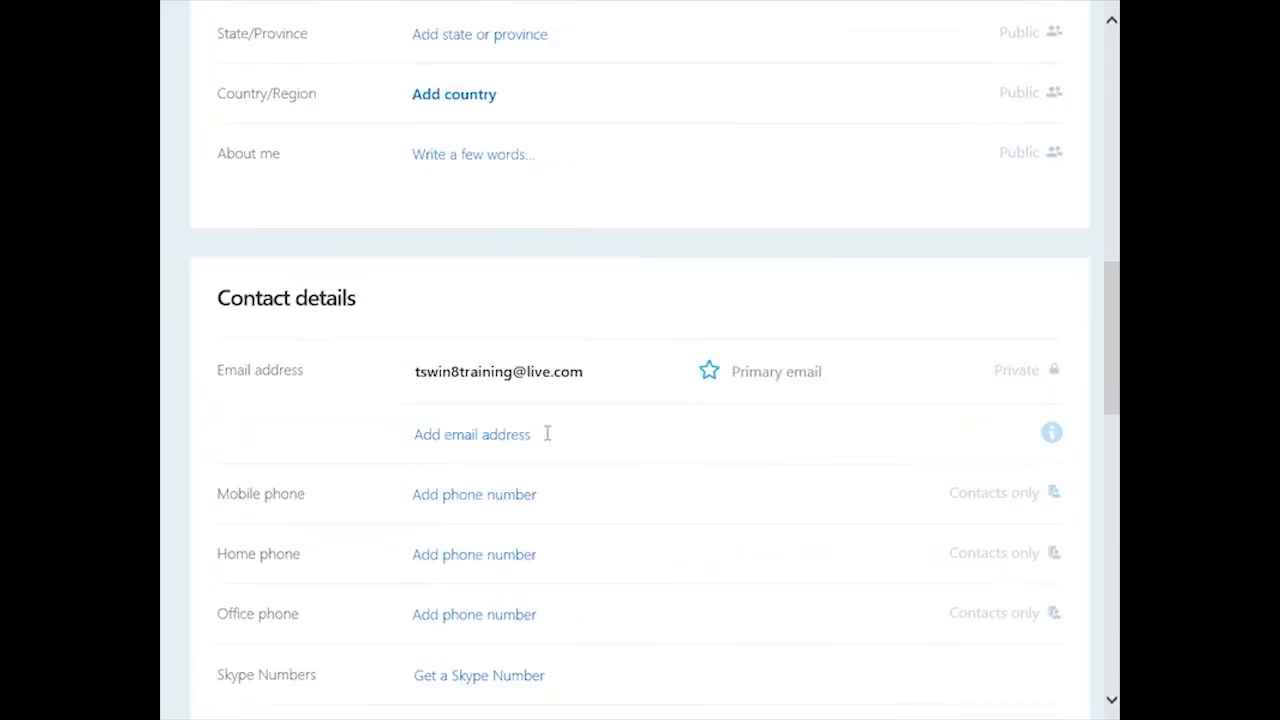
pyautogui.moveTo(528, 392)
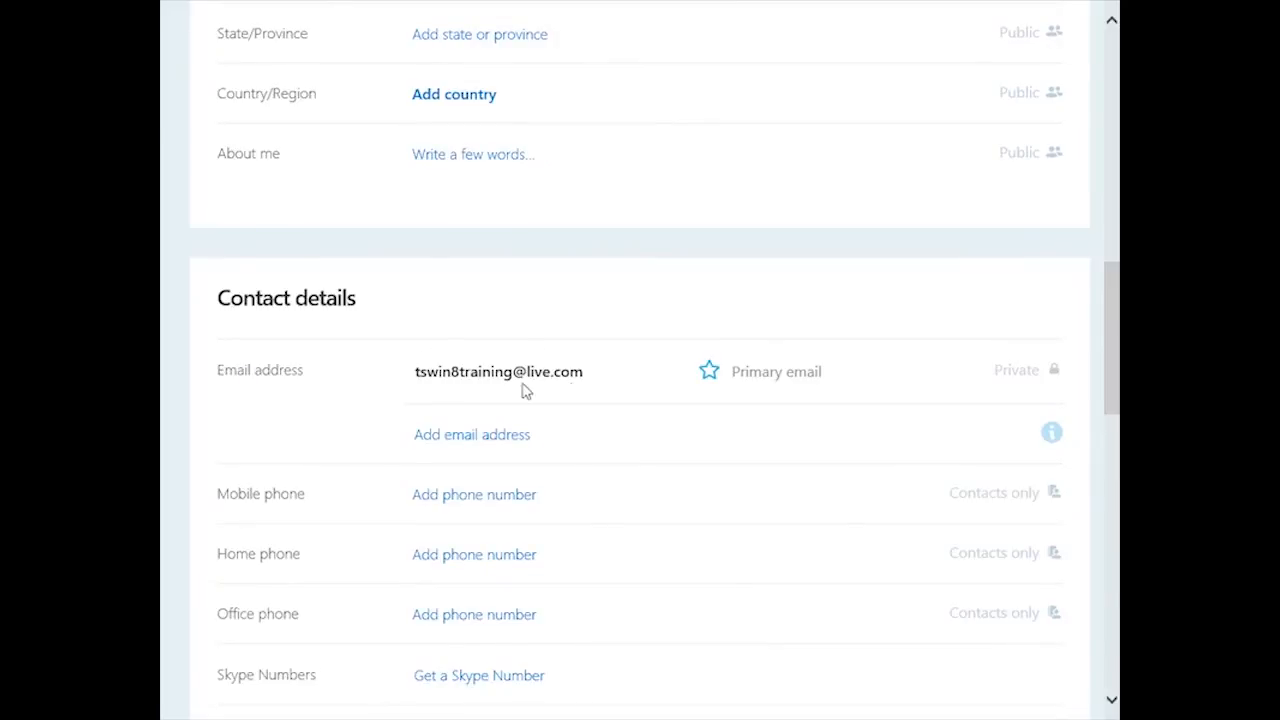
pyautogui.moveTo(596, 402)
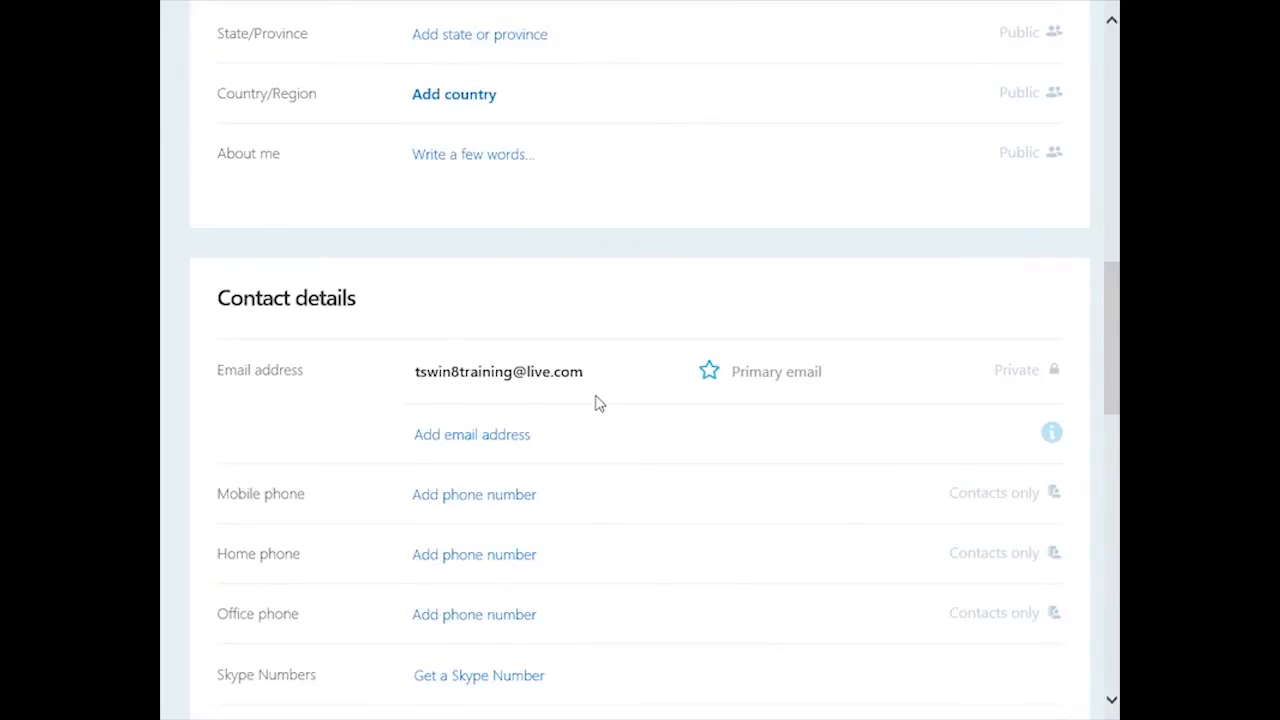
pyautogui.scroll(-3)
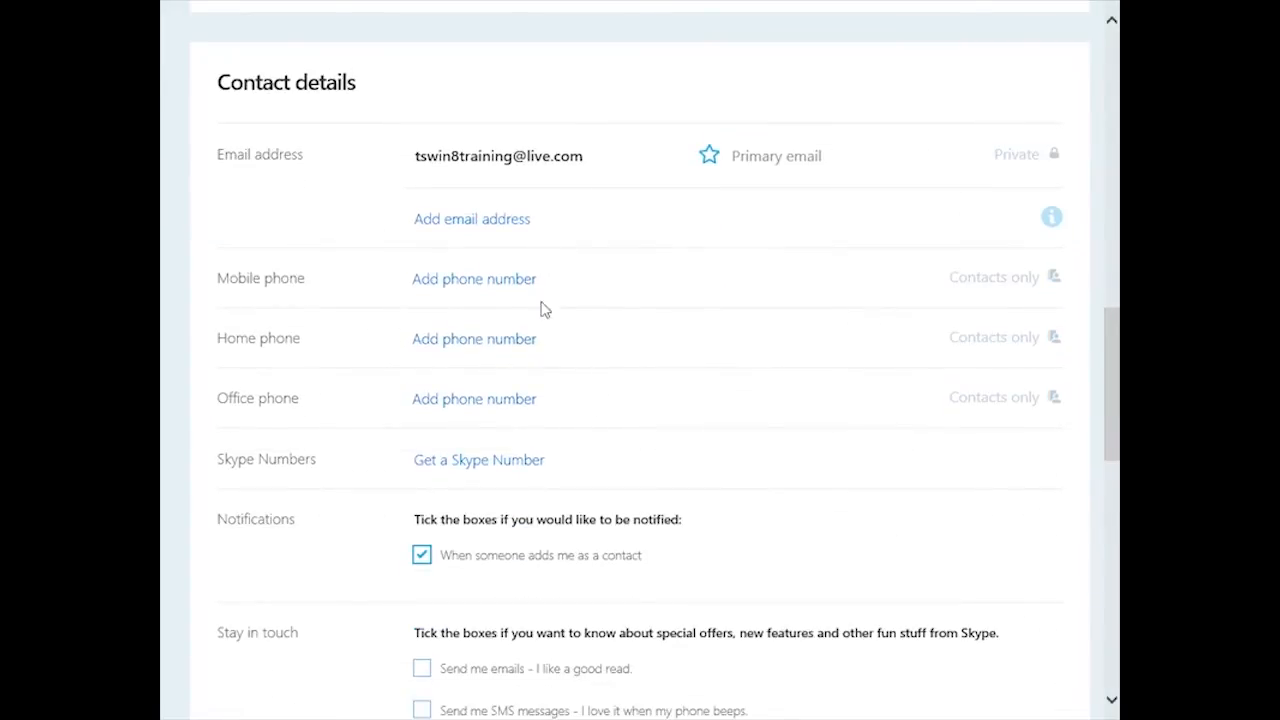
pyautogui.scroll(-3)
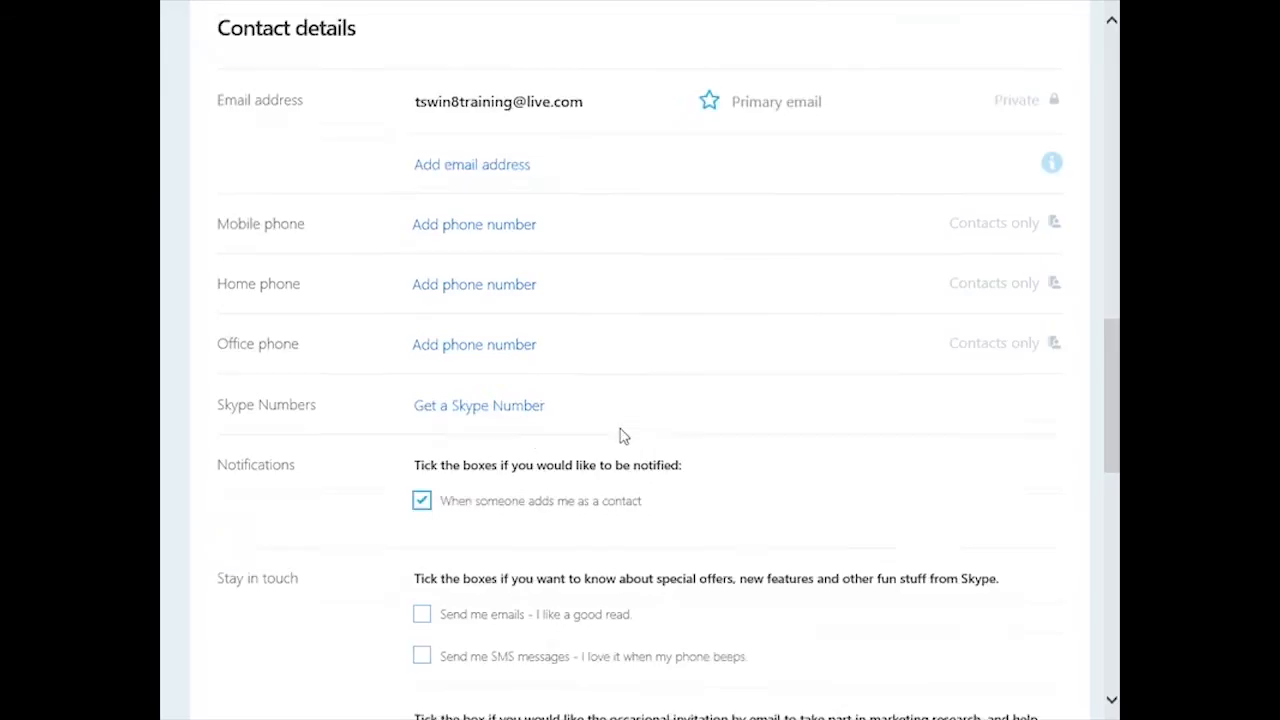
pyautogui.scroll(-3)
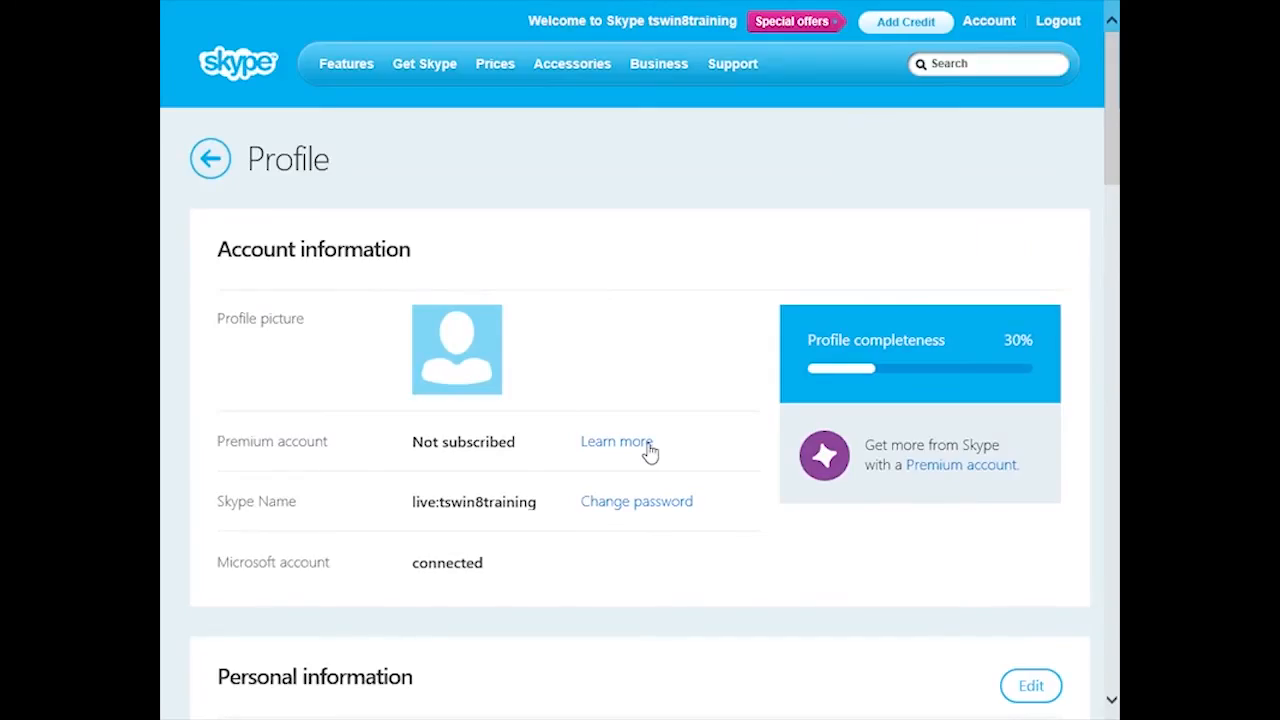
pyautogui.moveTo(492, 496)
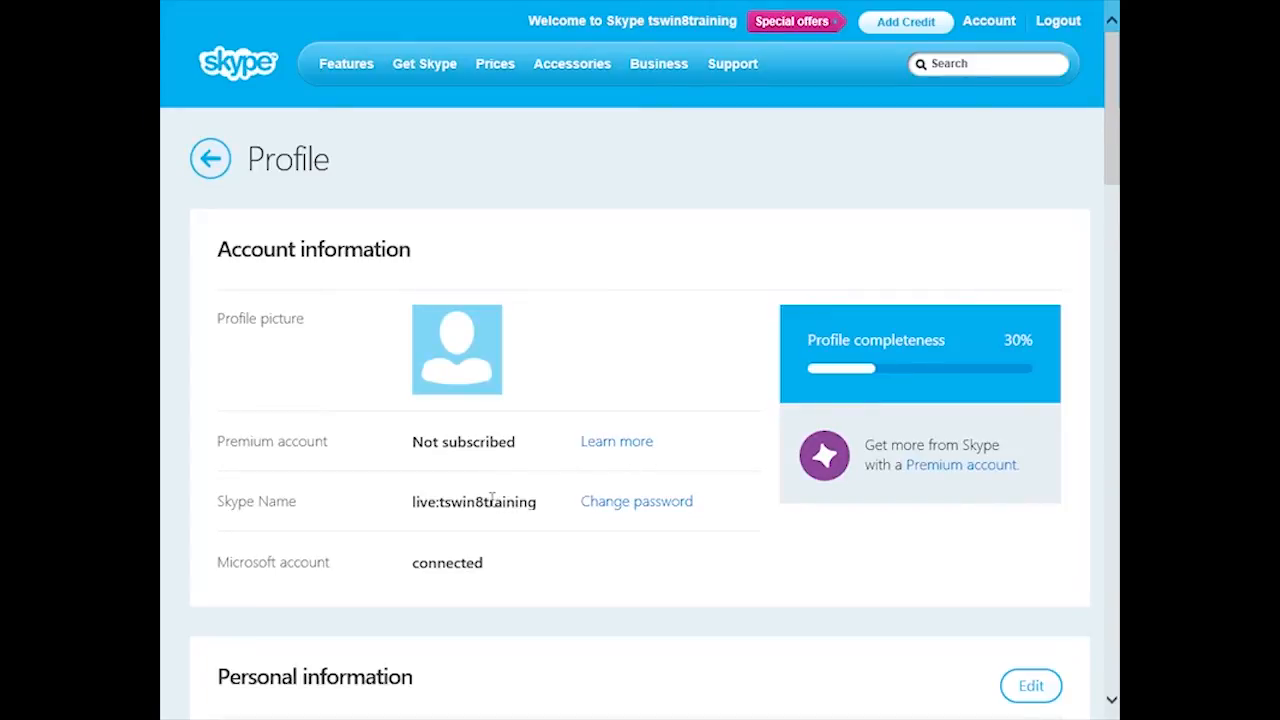